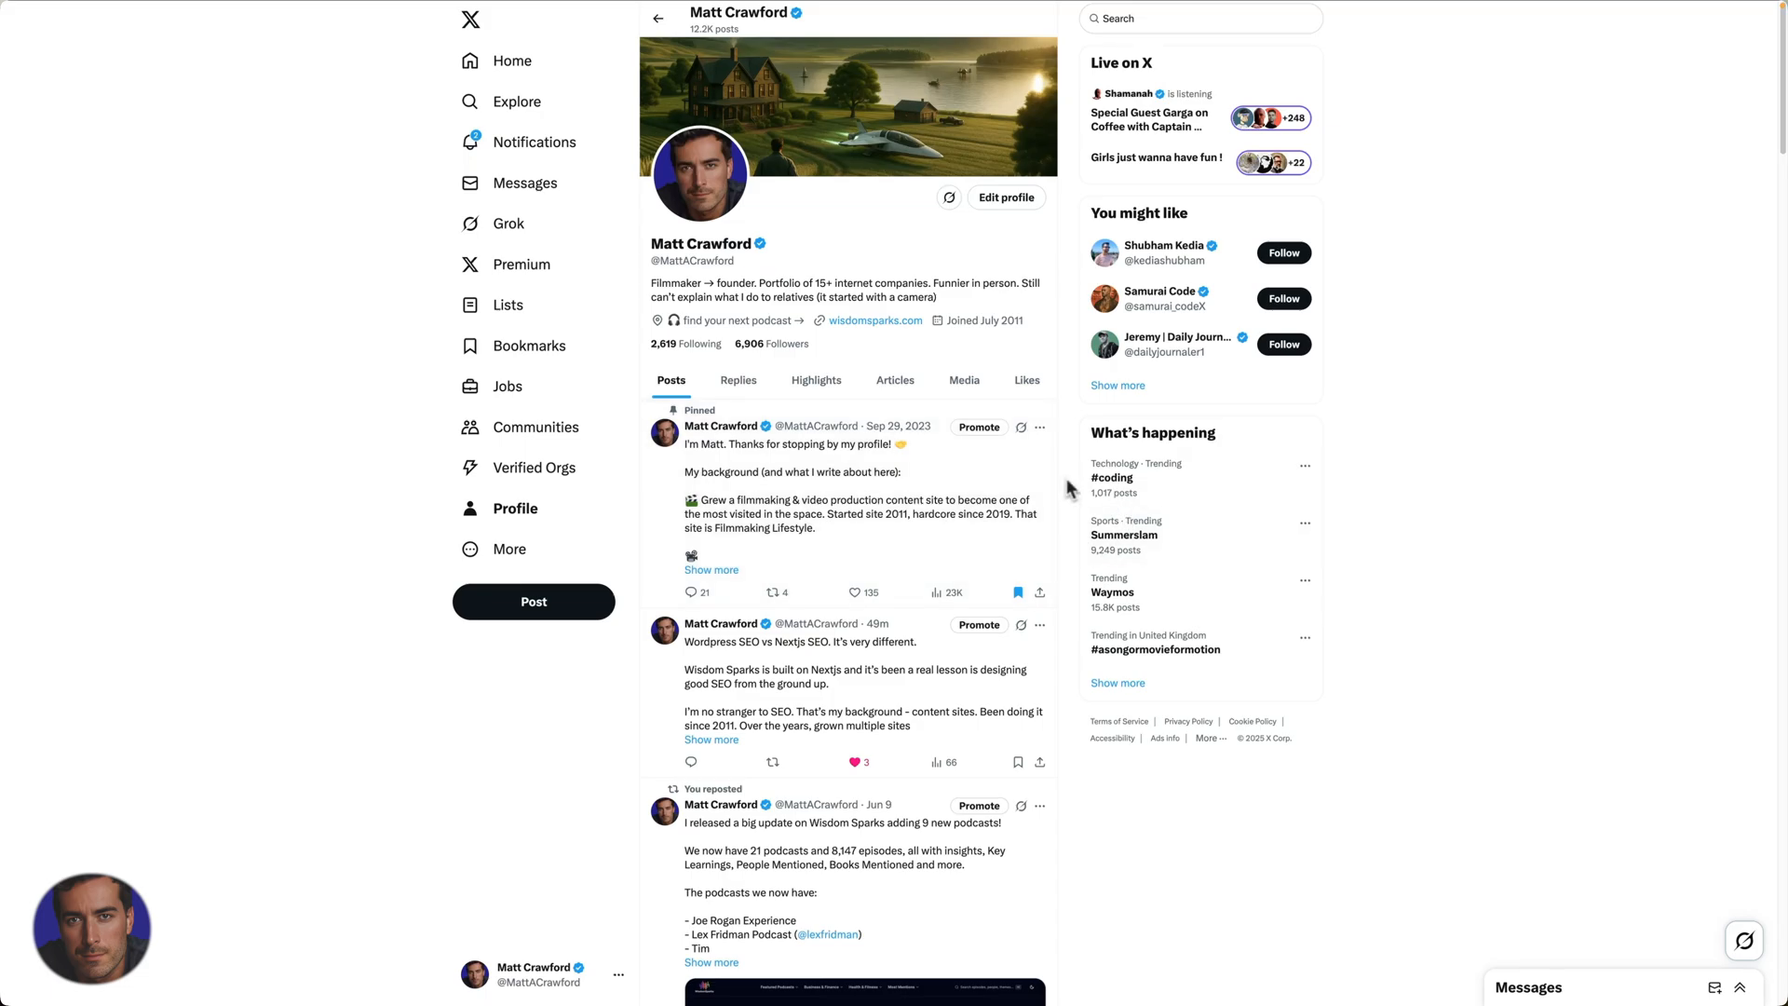
Reach Settings and privacy from the More menu in the left sidebar
scroll("down", 3)
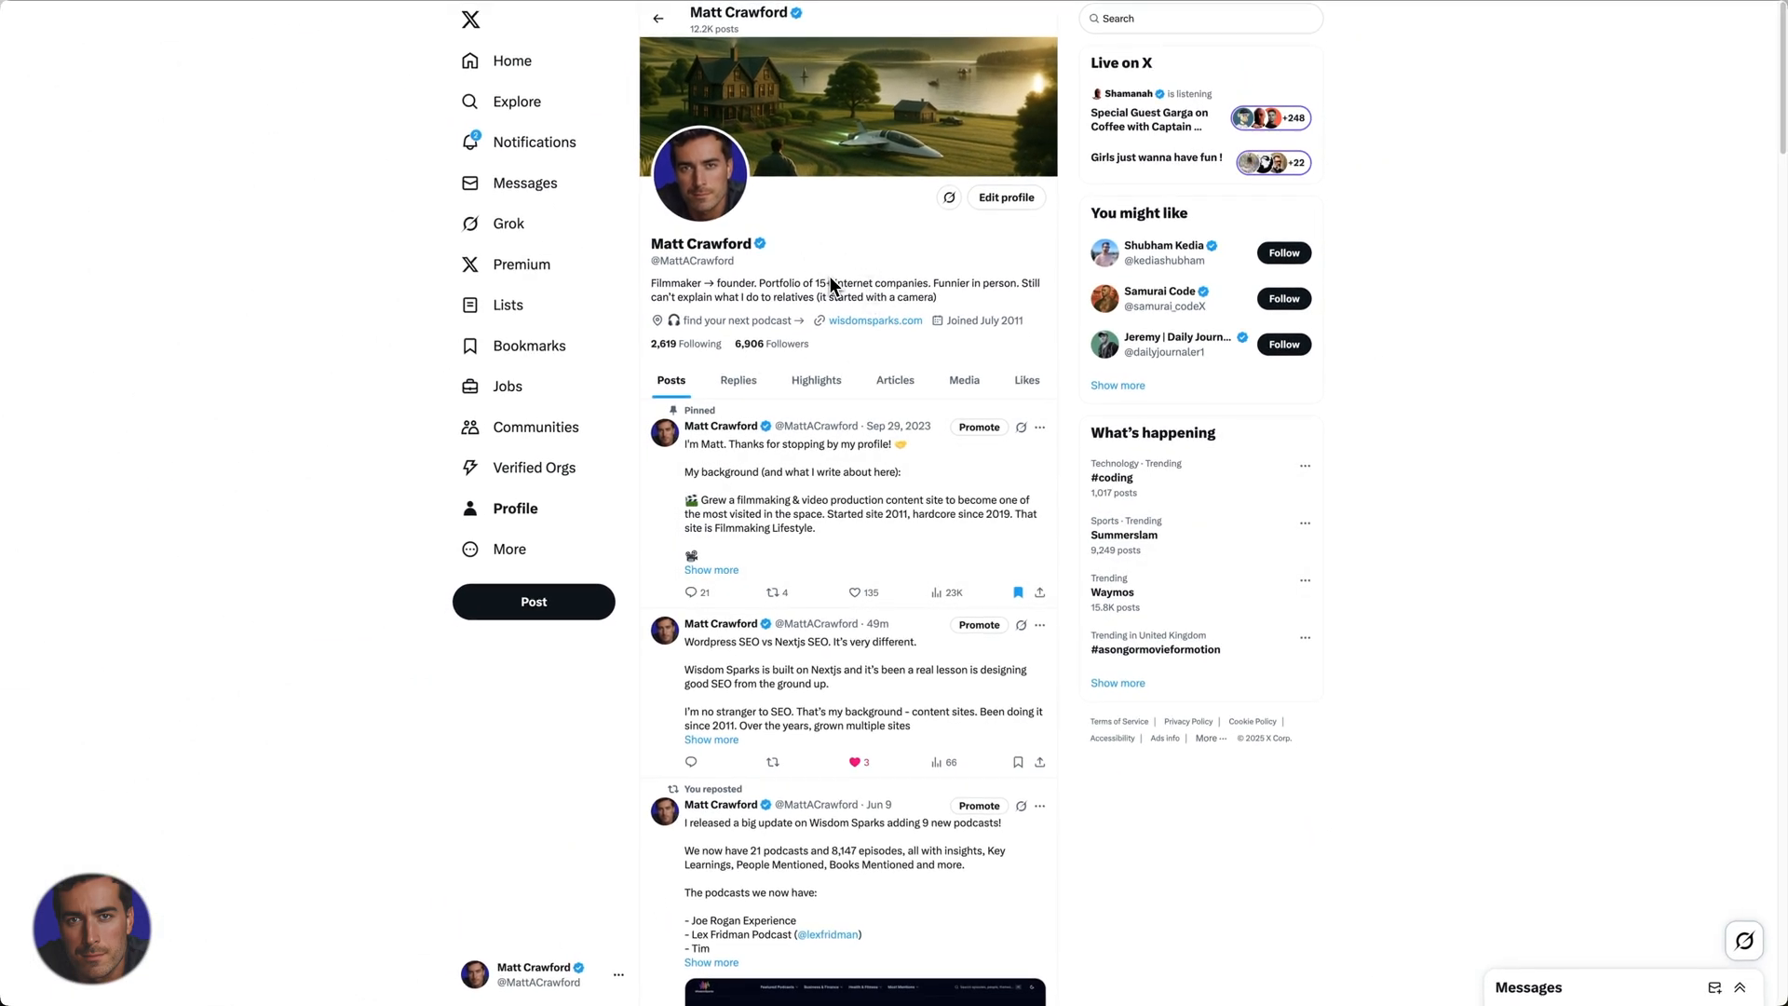
mouse_move(659, 268)
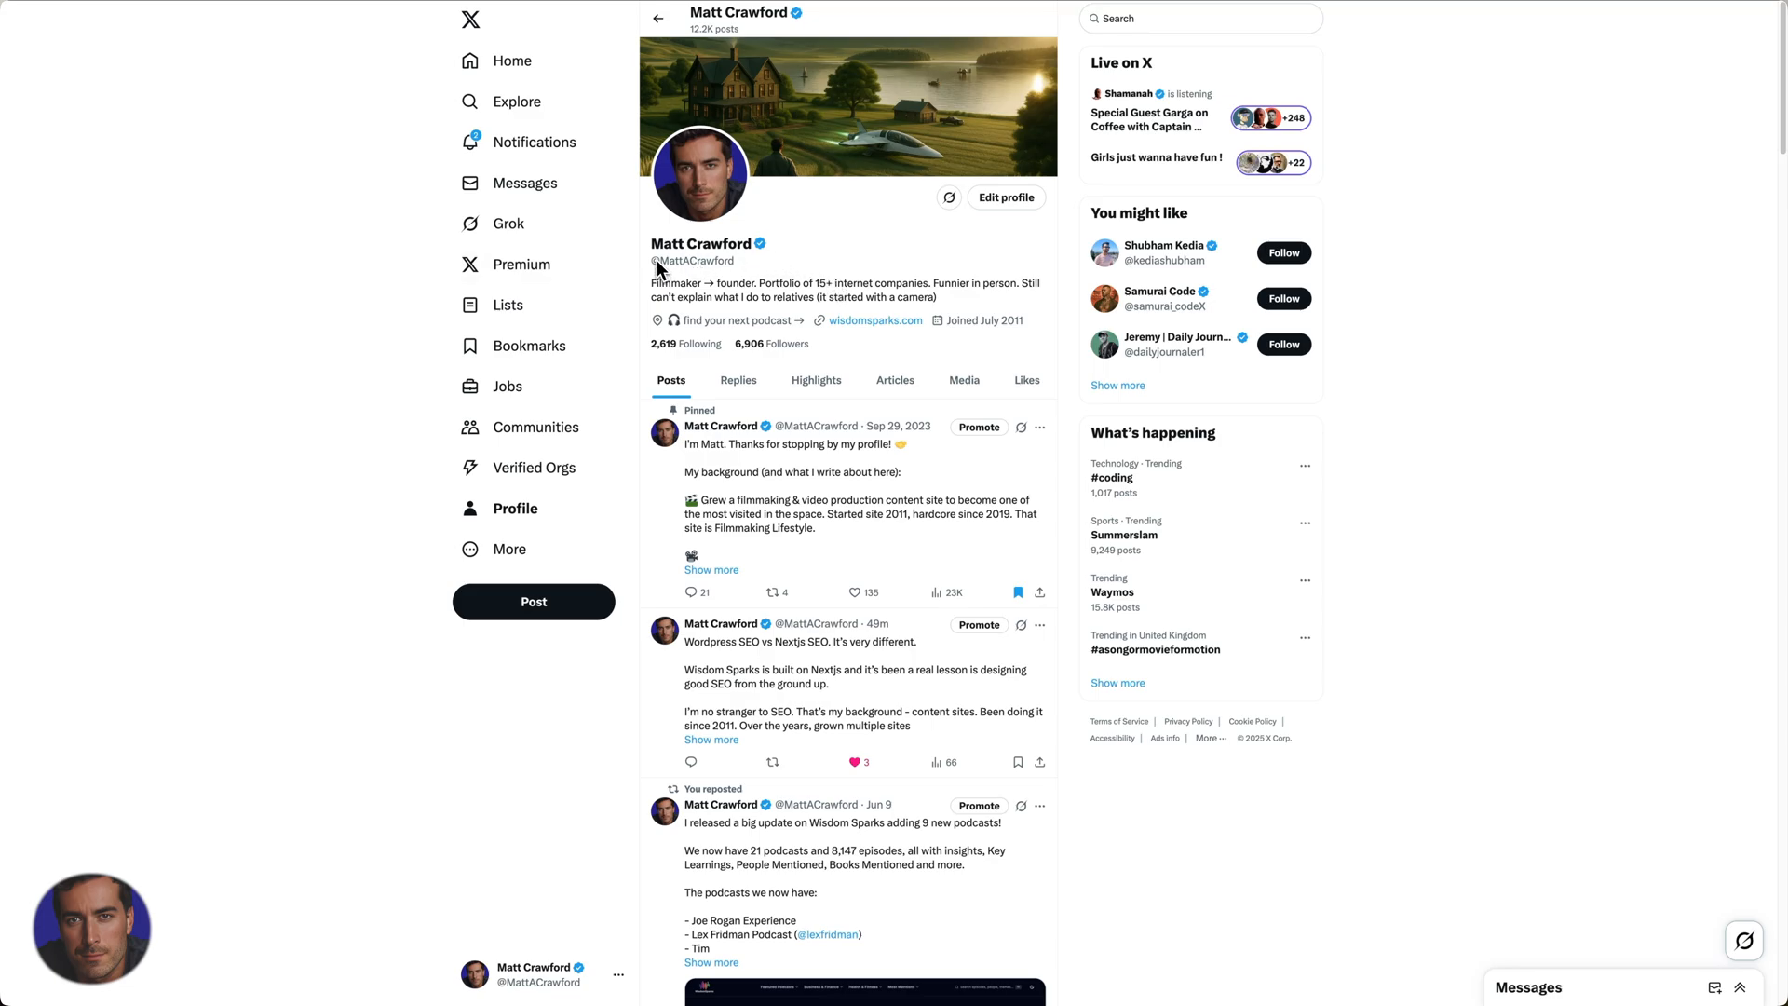
mouse_move(779, 272)
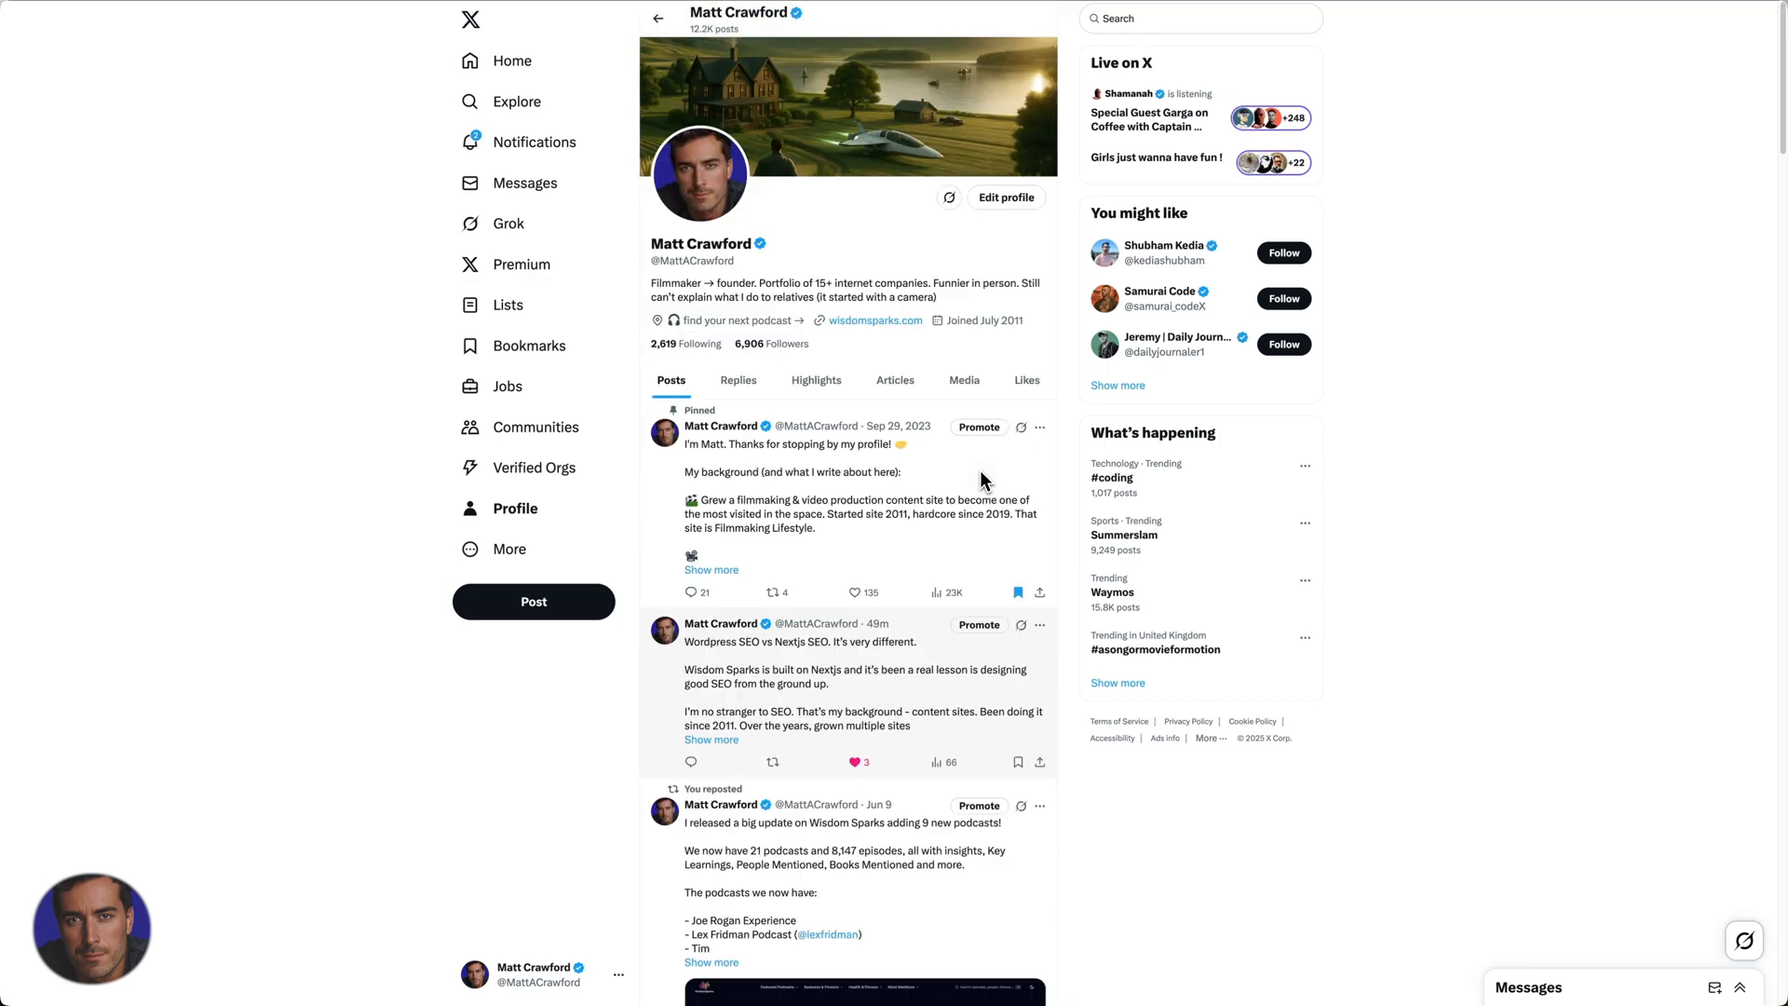
mouse_move(495, 548)
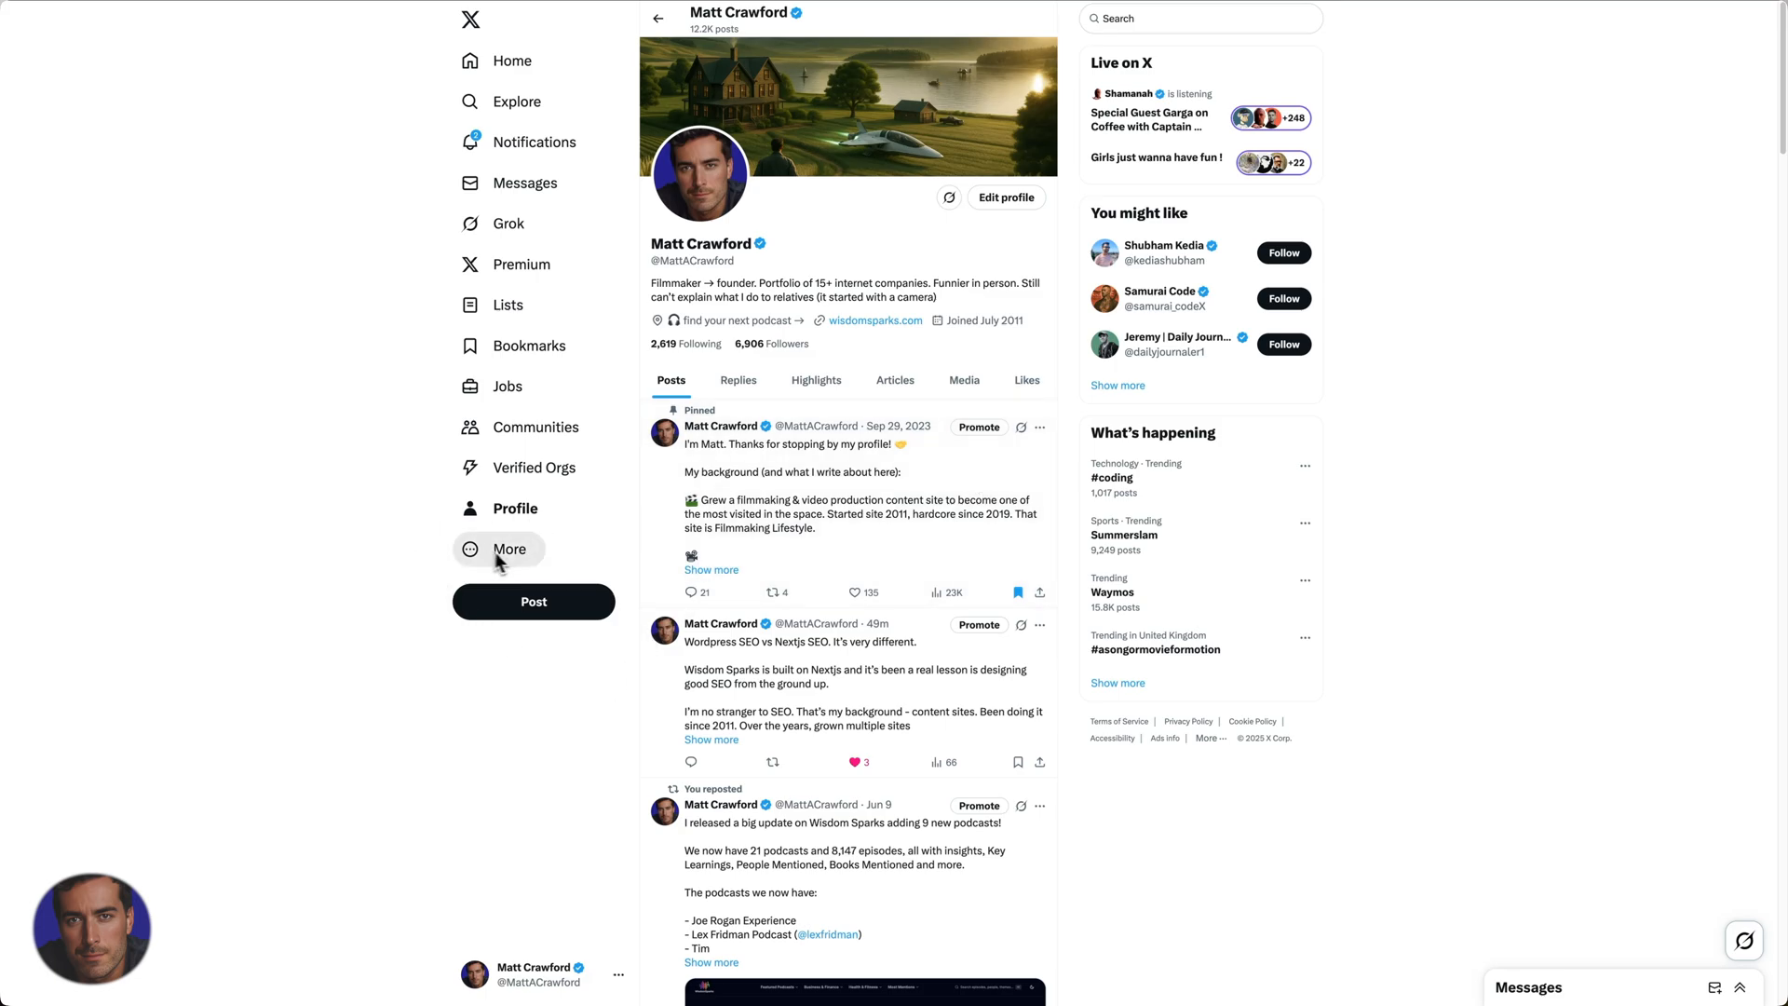
mouse_move(520, 566)
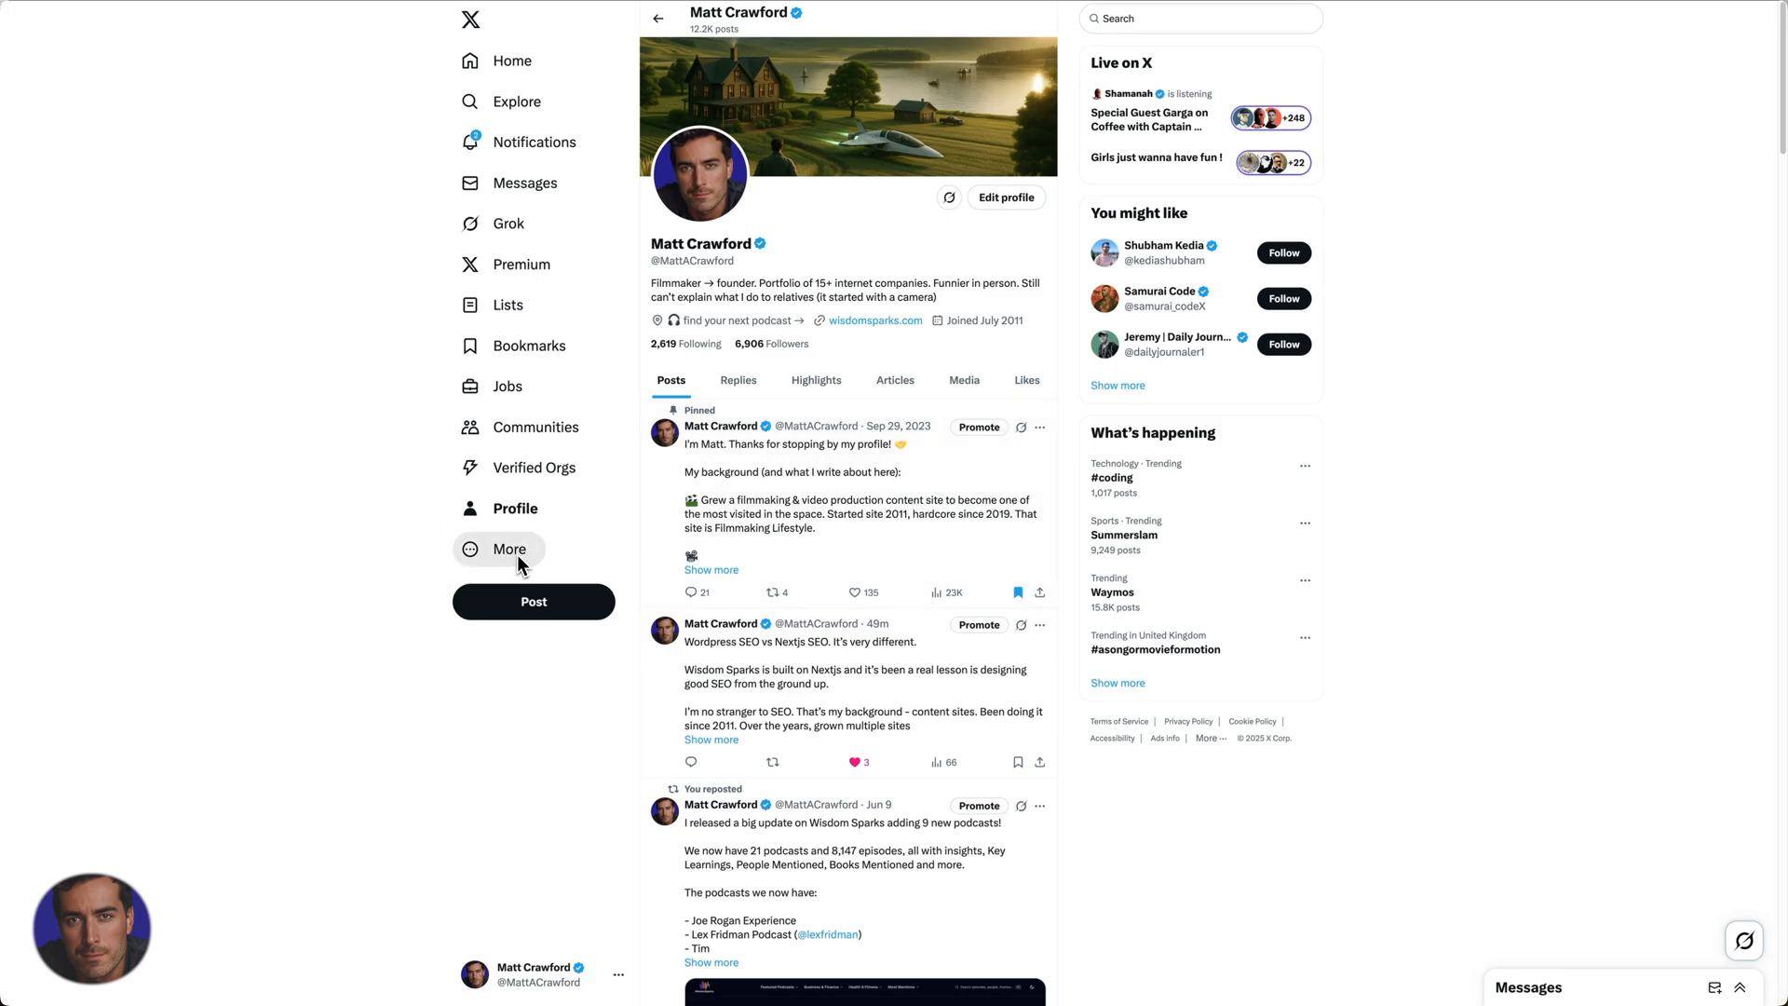
left_click(508, 548)
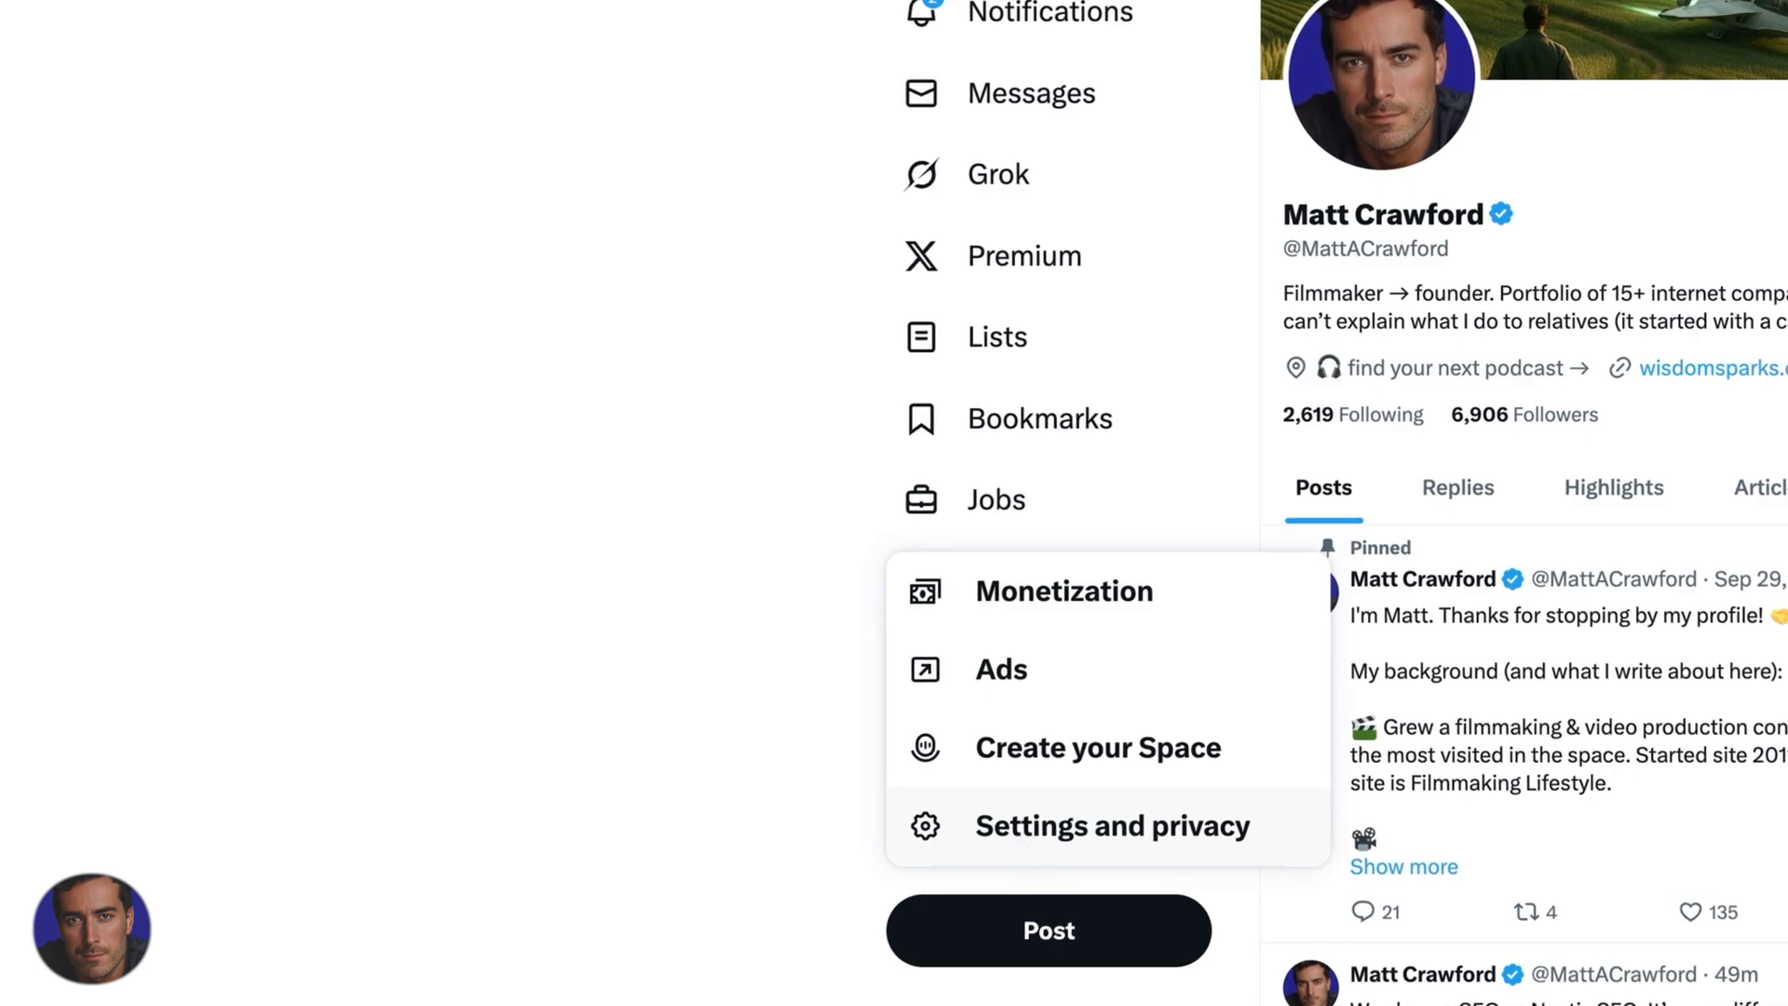
left_click(1112, 826)
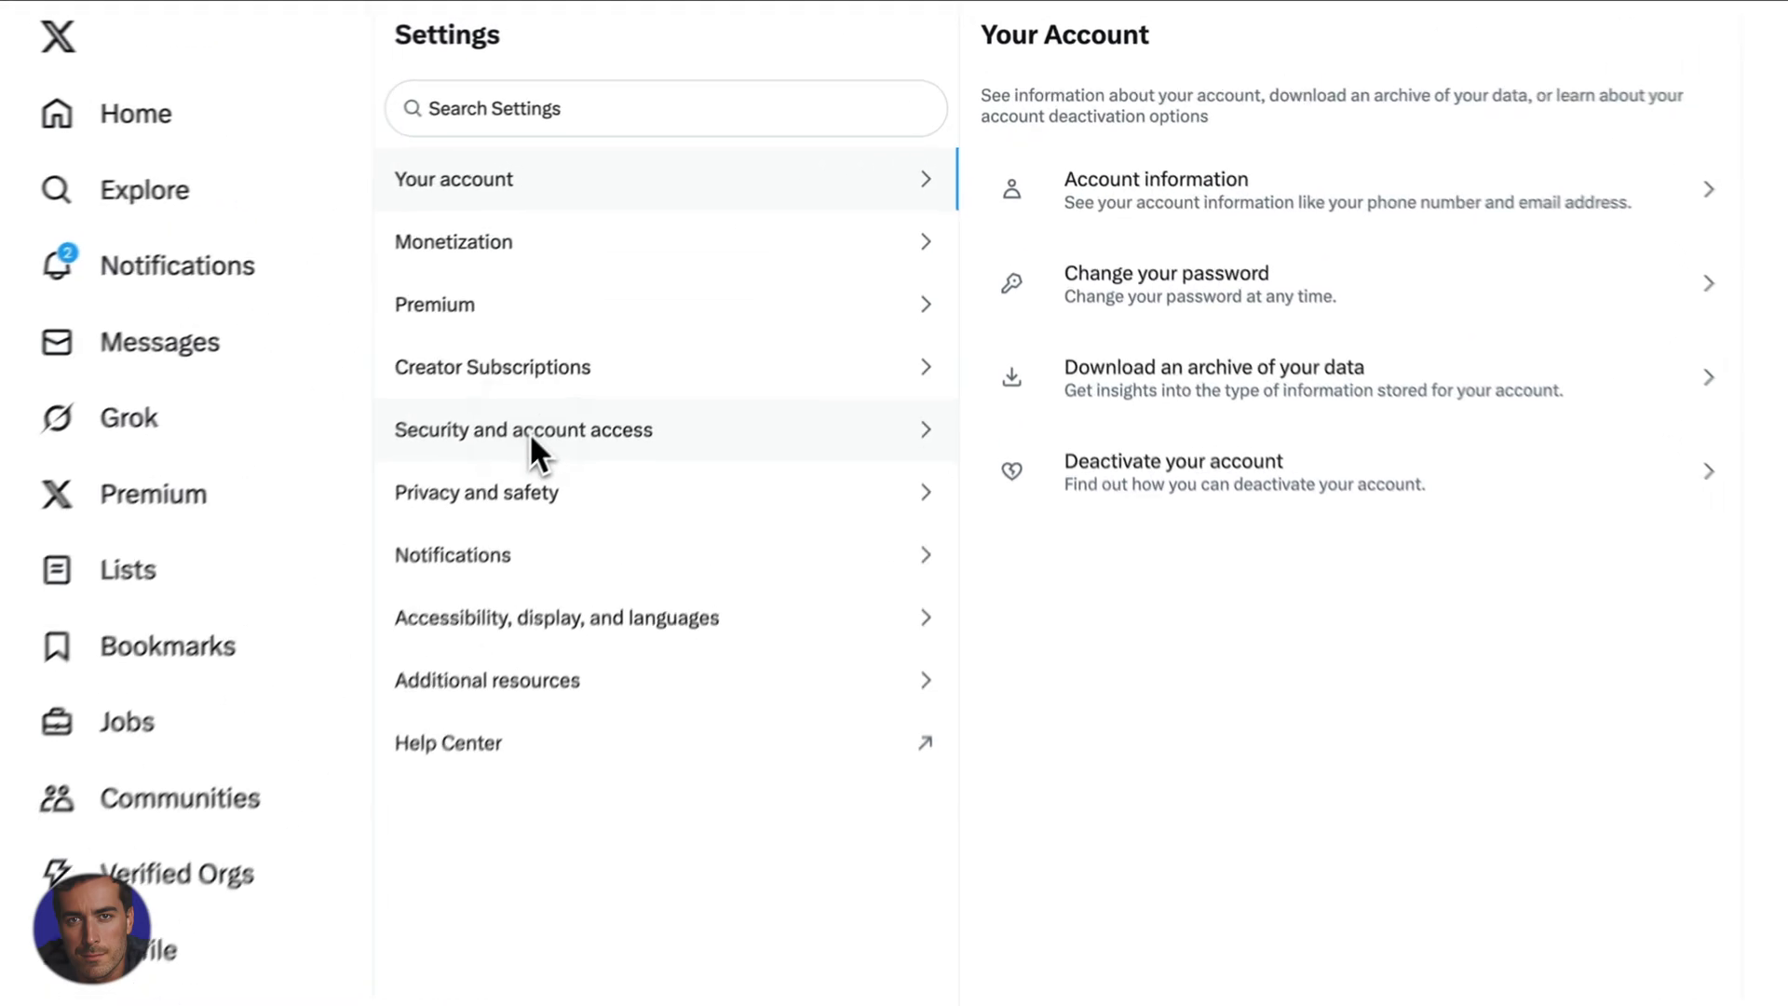
Go into Security and account access to reach Apps and sessions
left_click(521, 428)
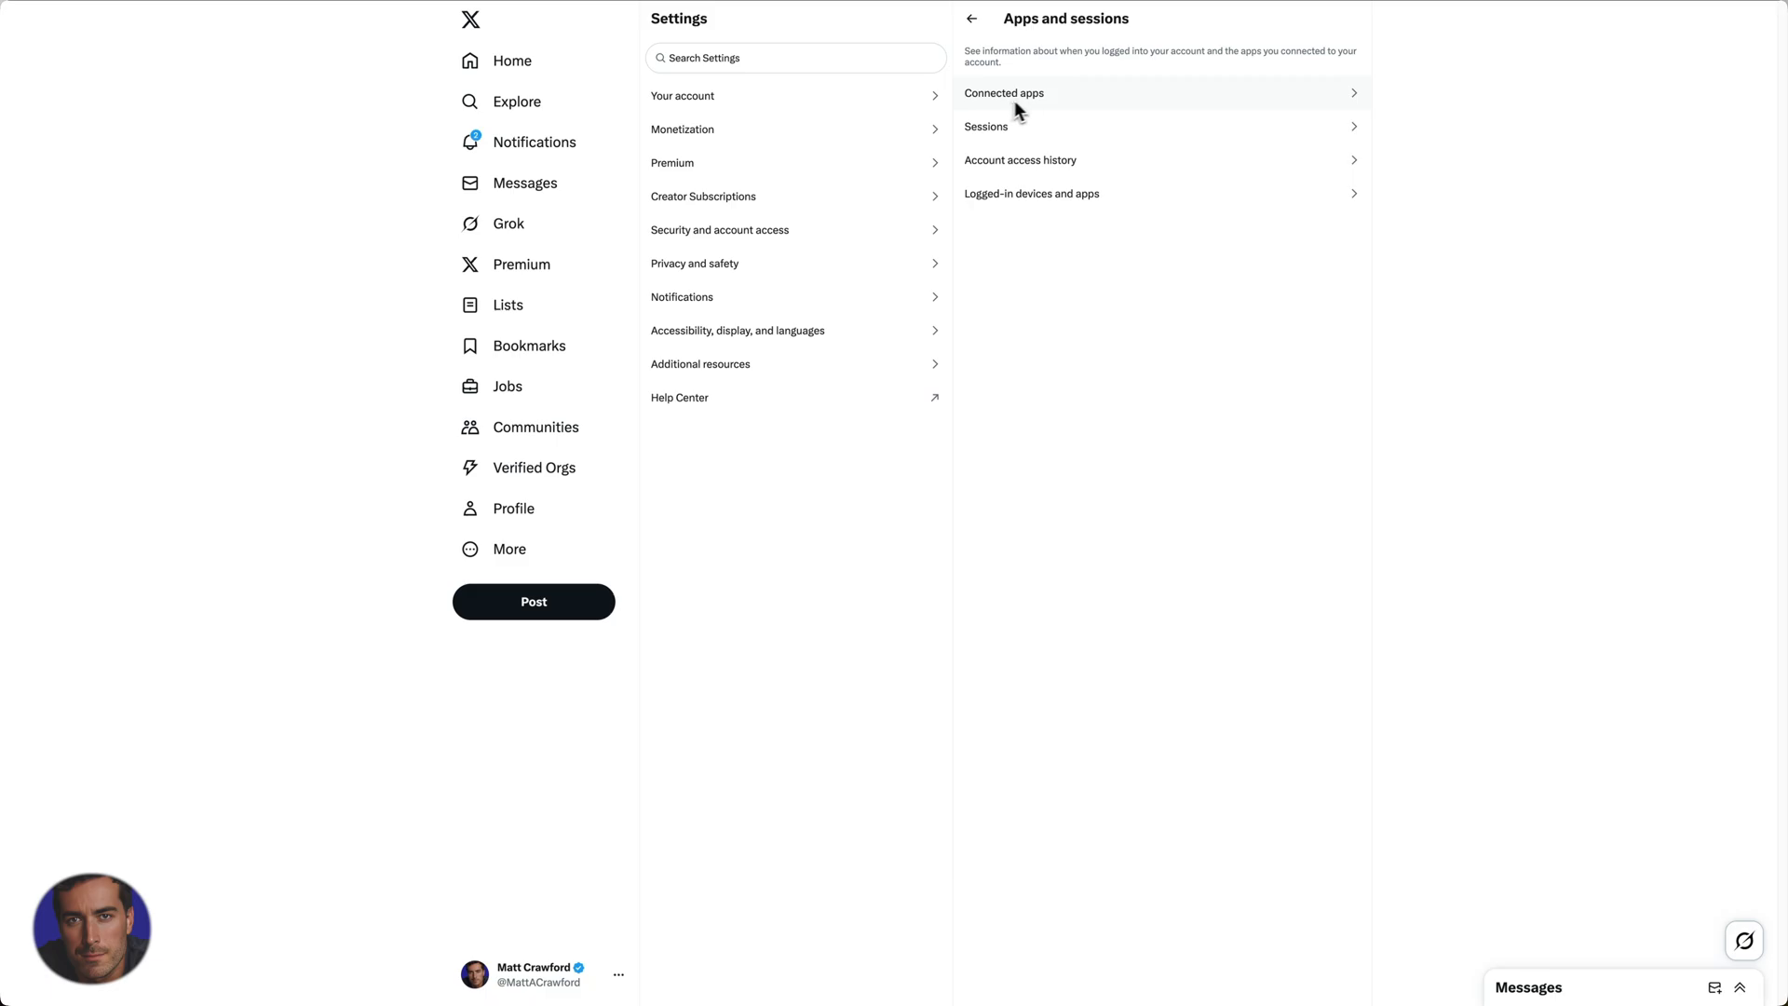
mouse_move(1172, 24)
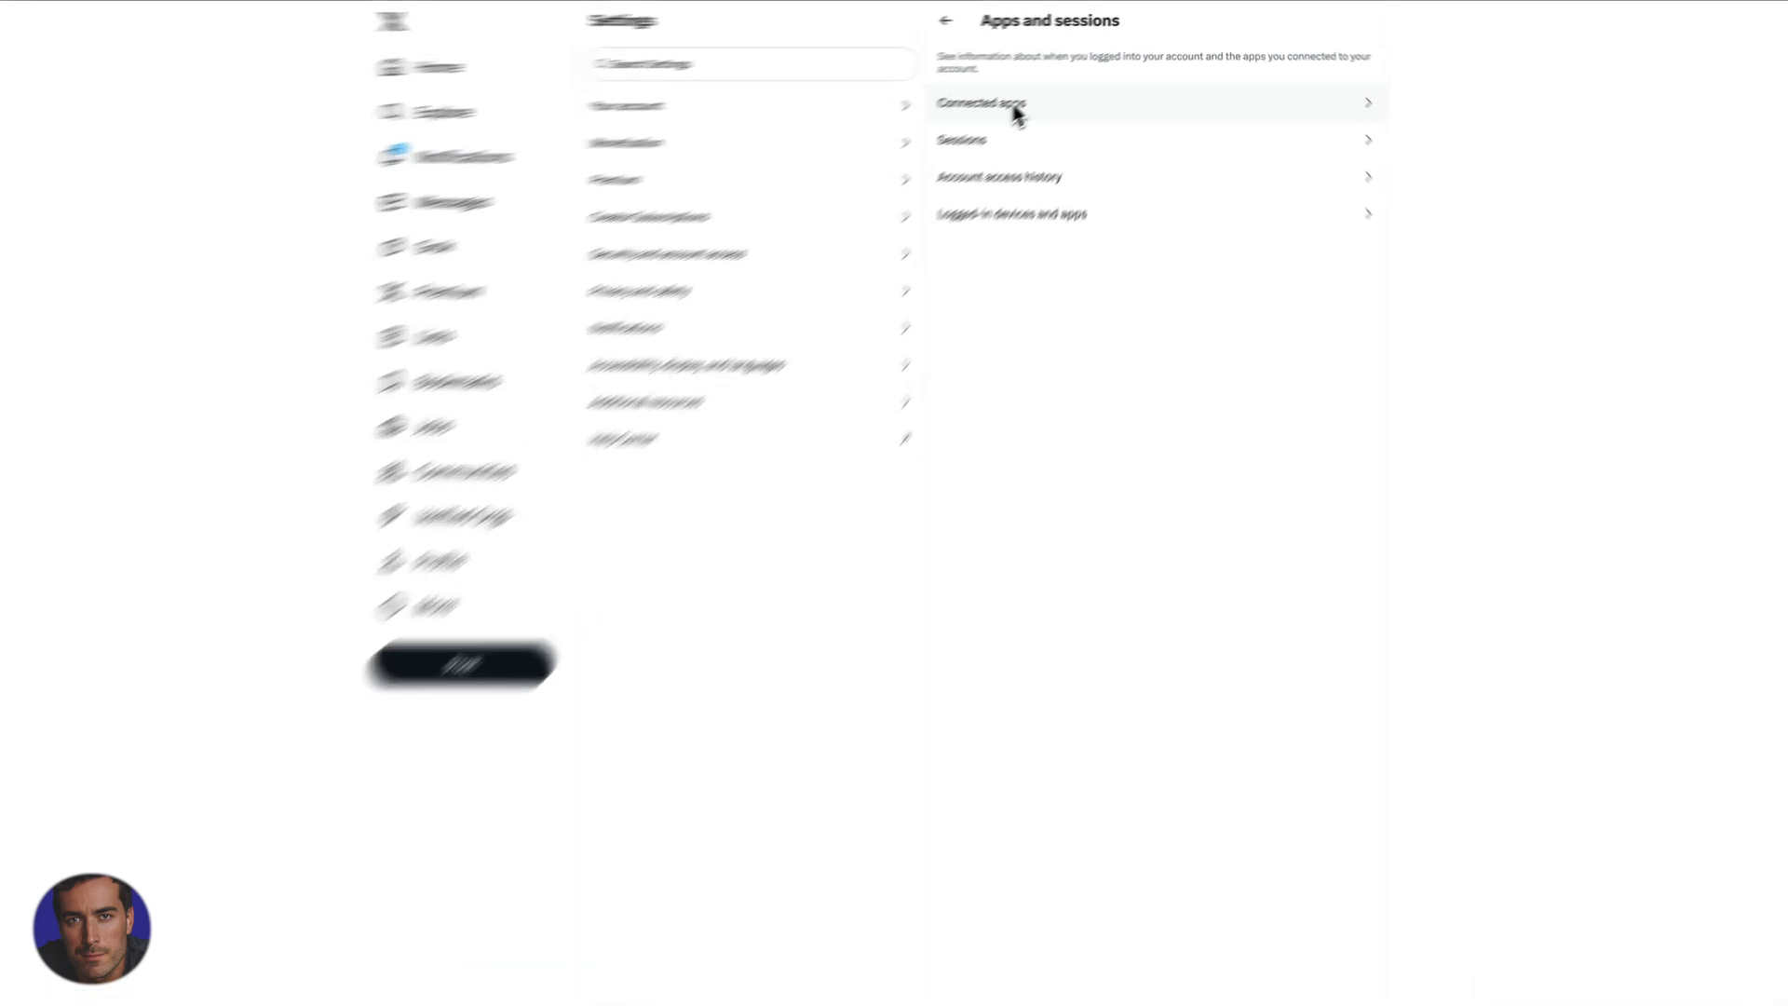
left_click(982, 102)
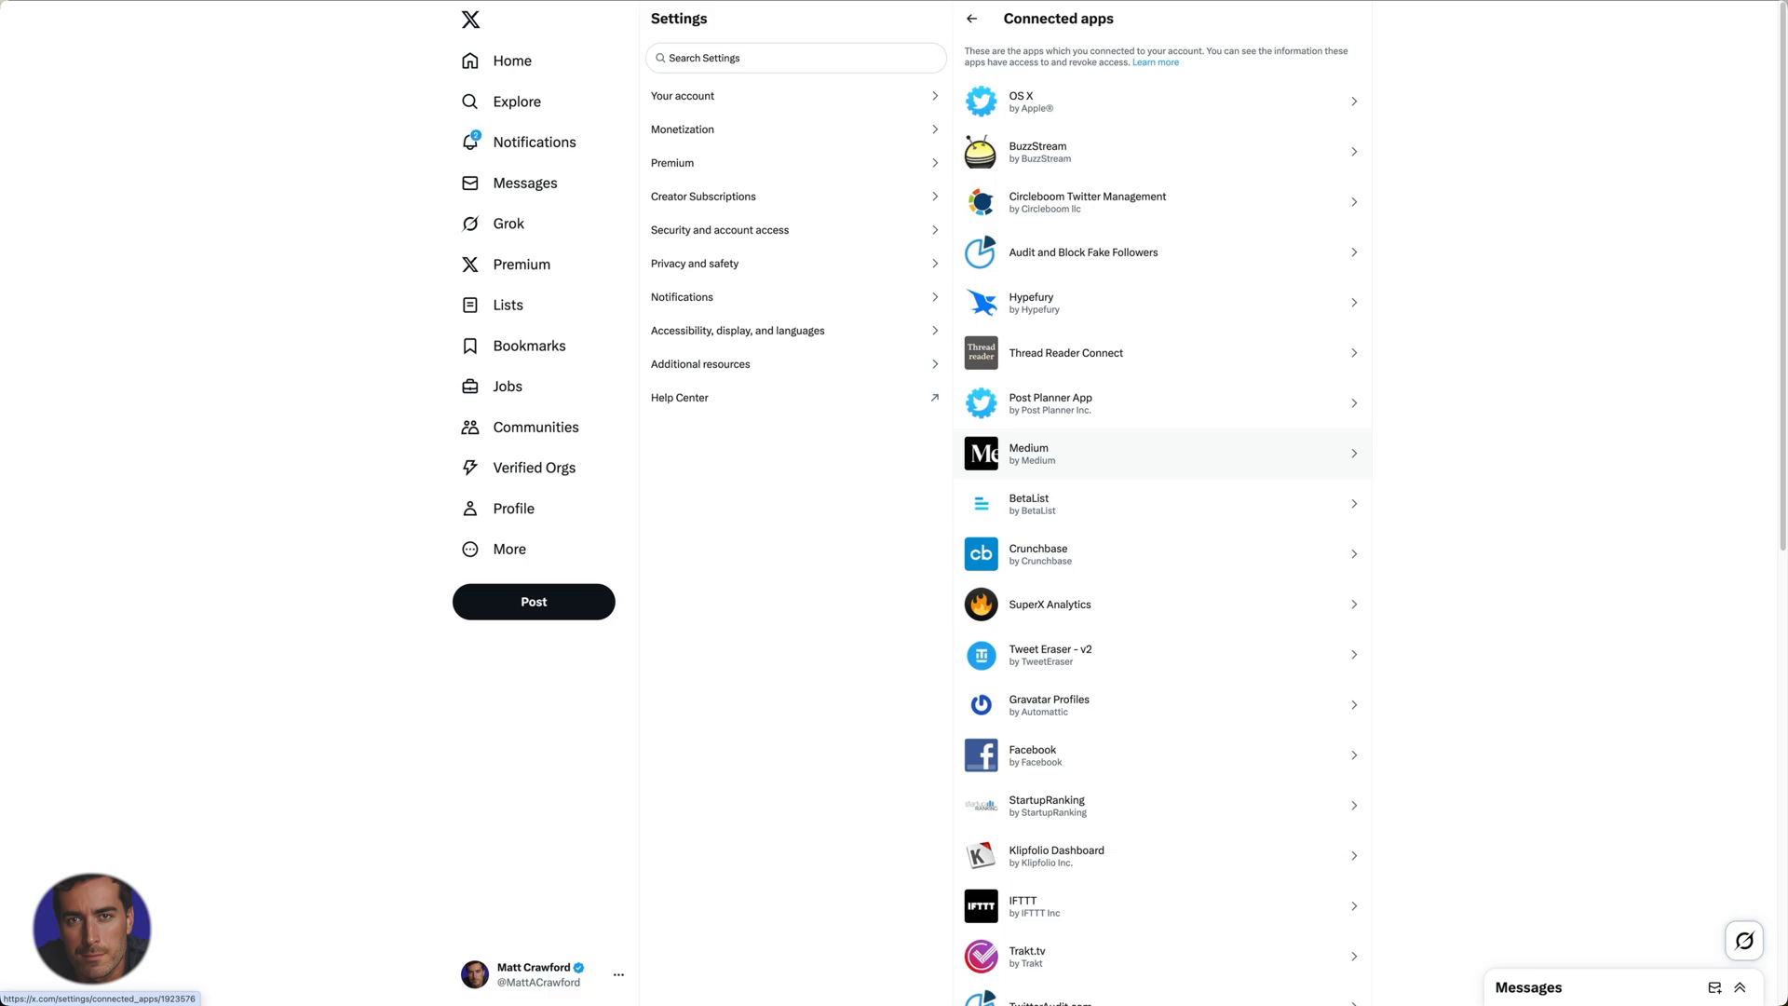
mouse_move(1164, 408)
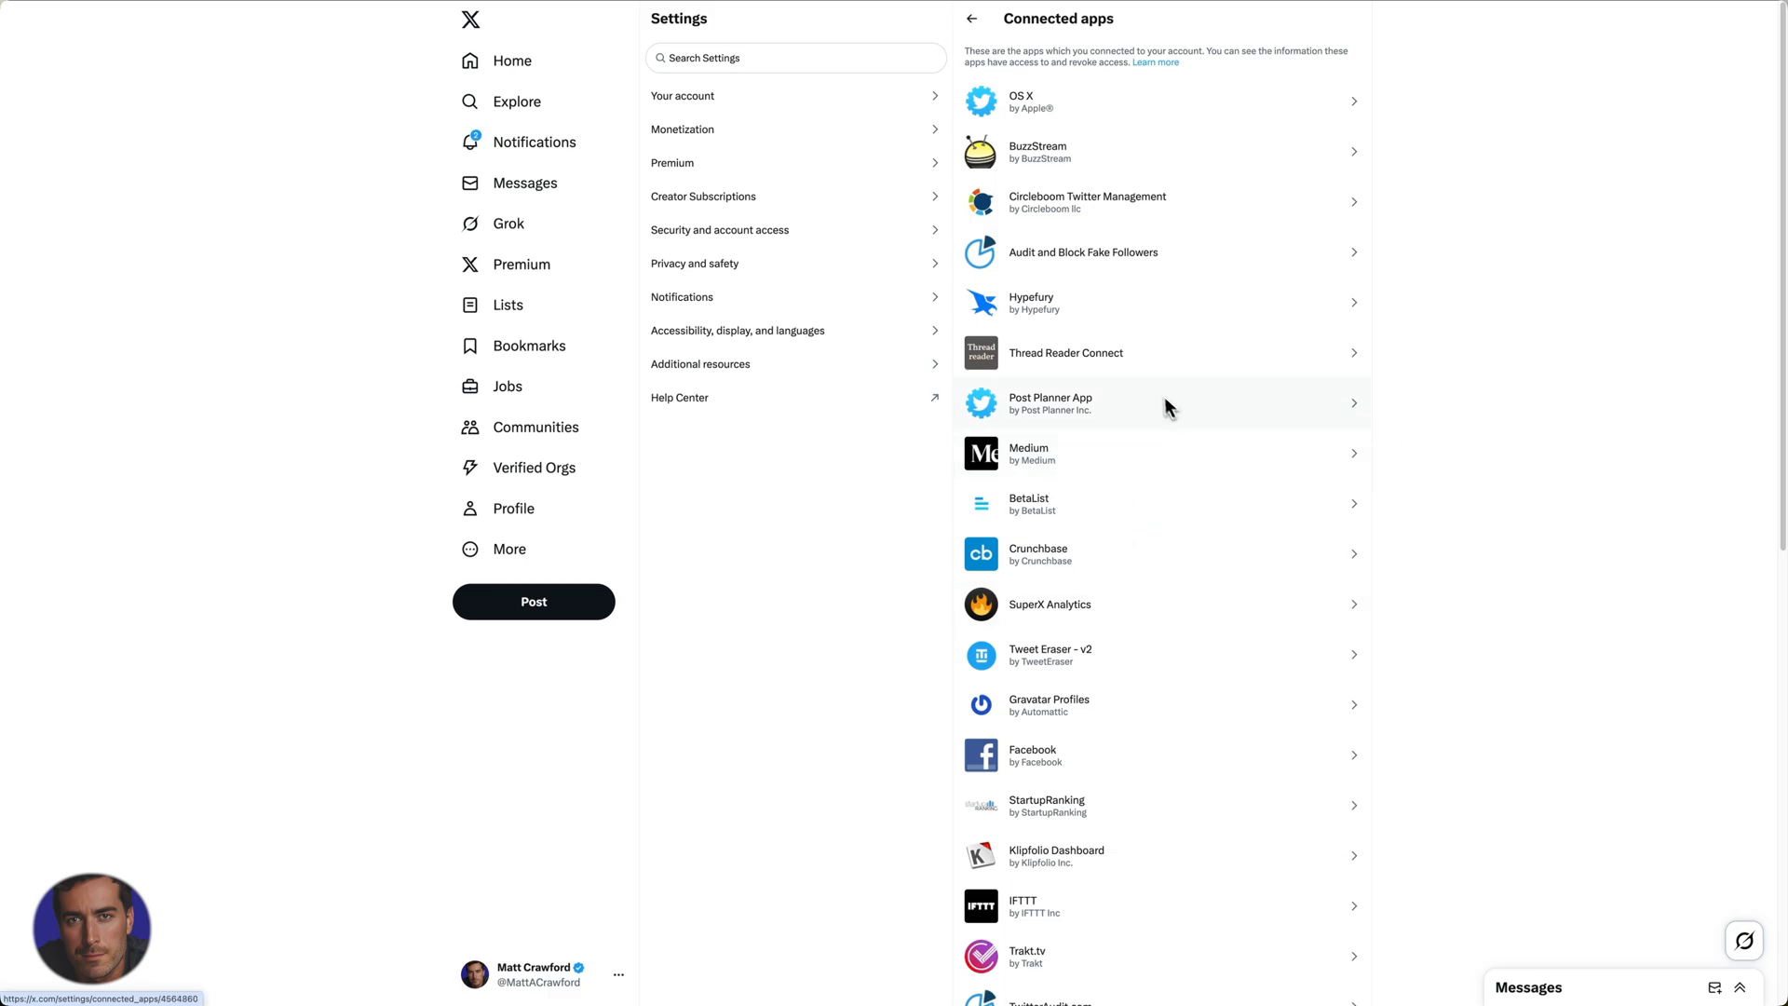
mouse_move(1152, 395)
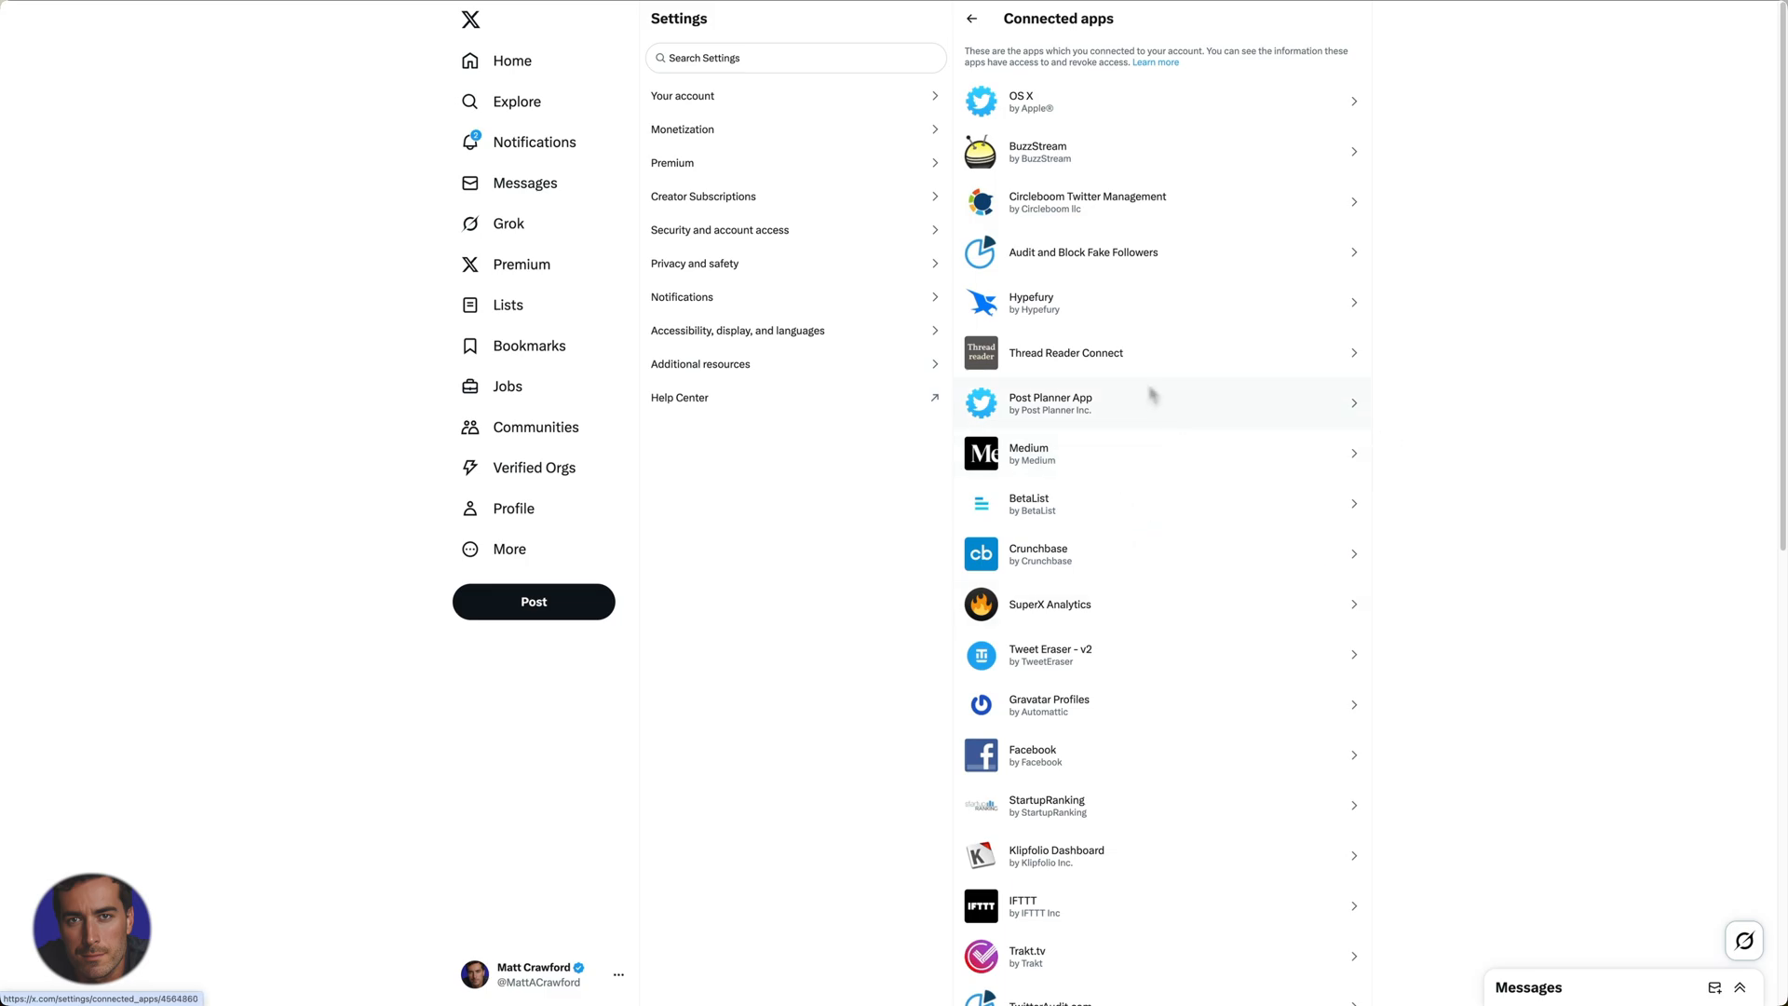
mouse_move(1310, 408)
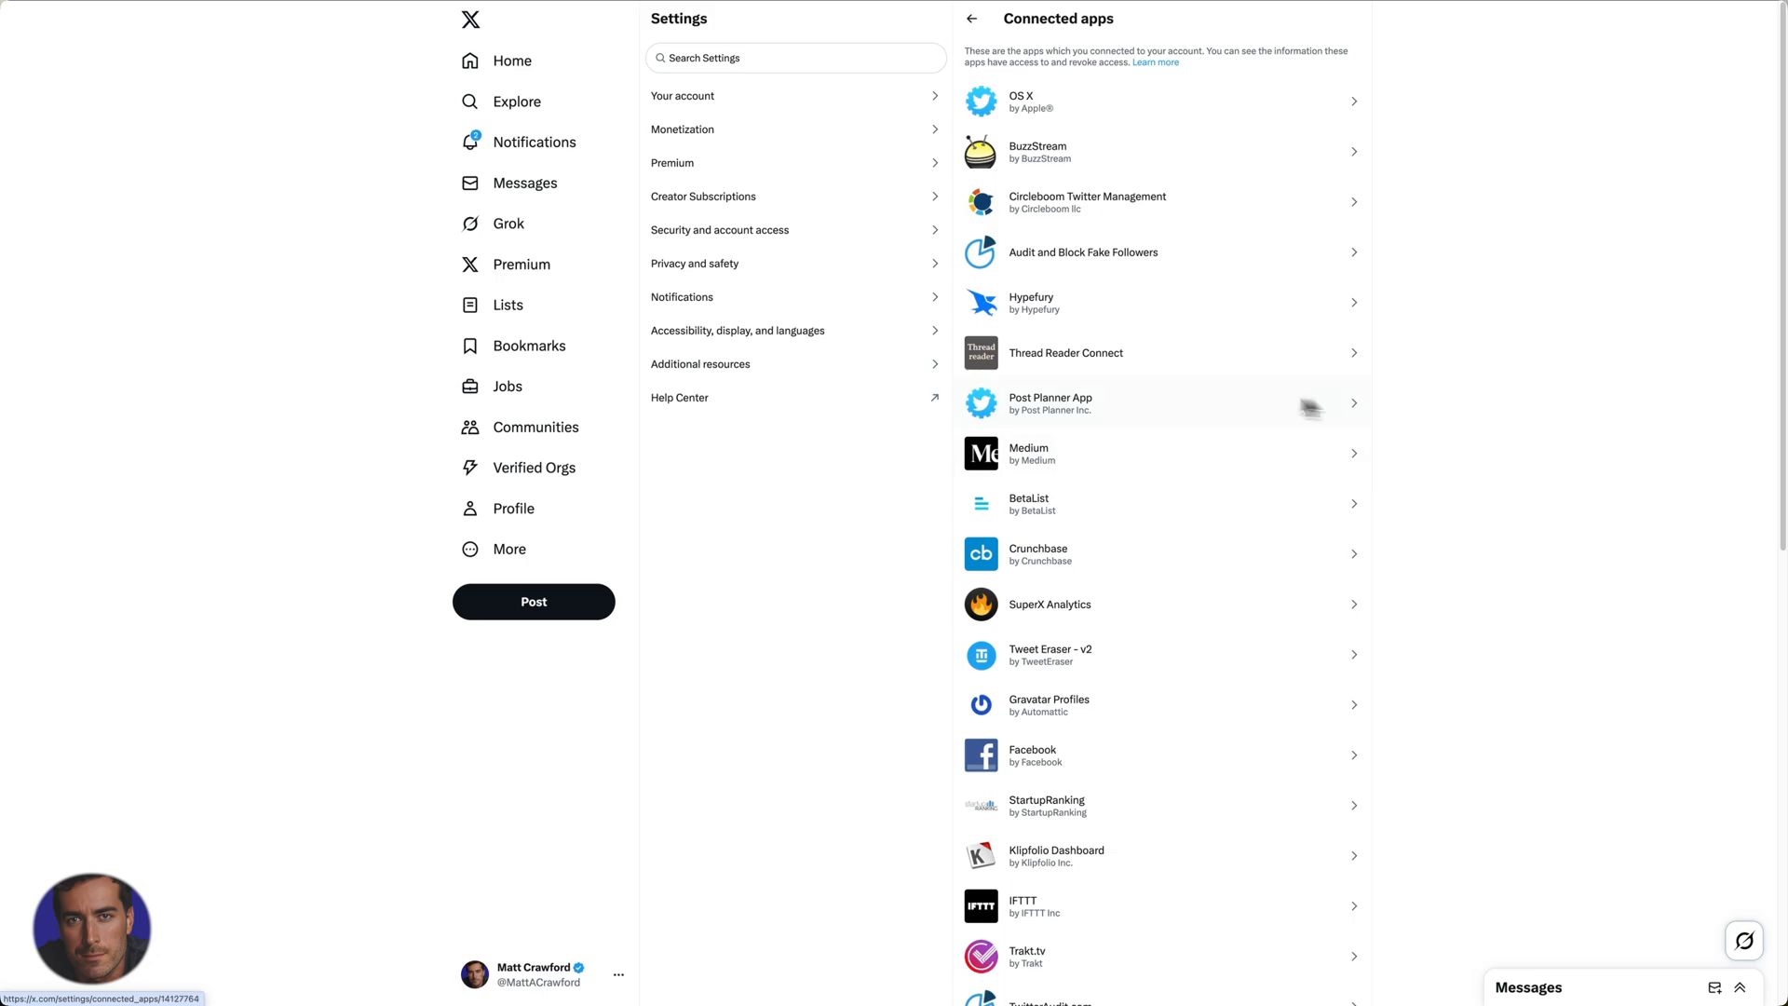
mouse_move(1081, 423)
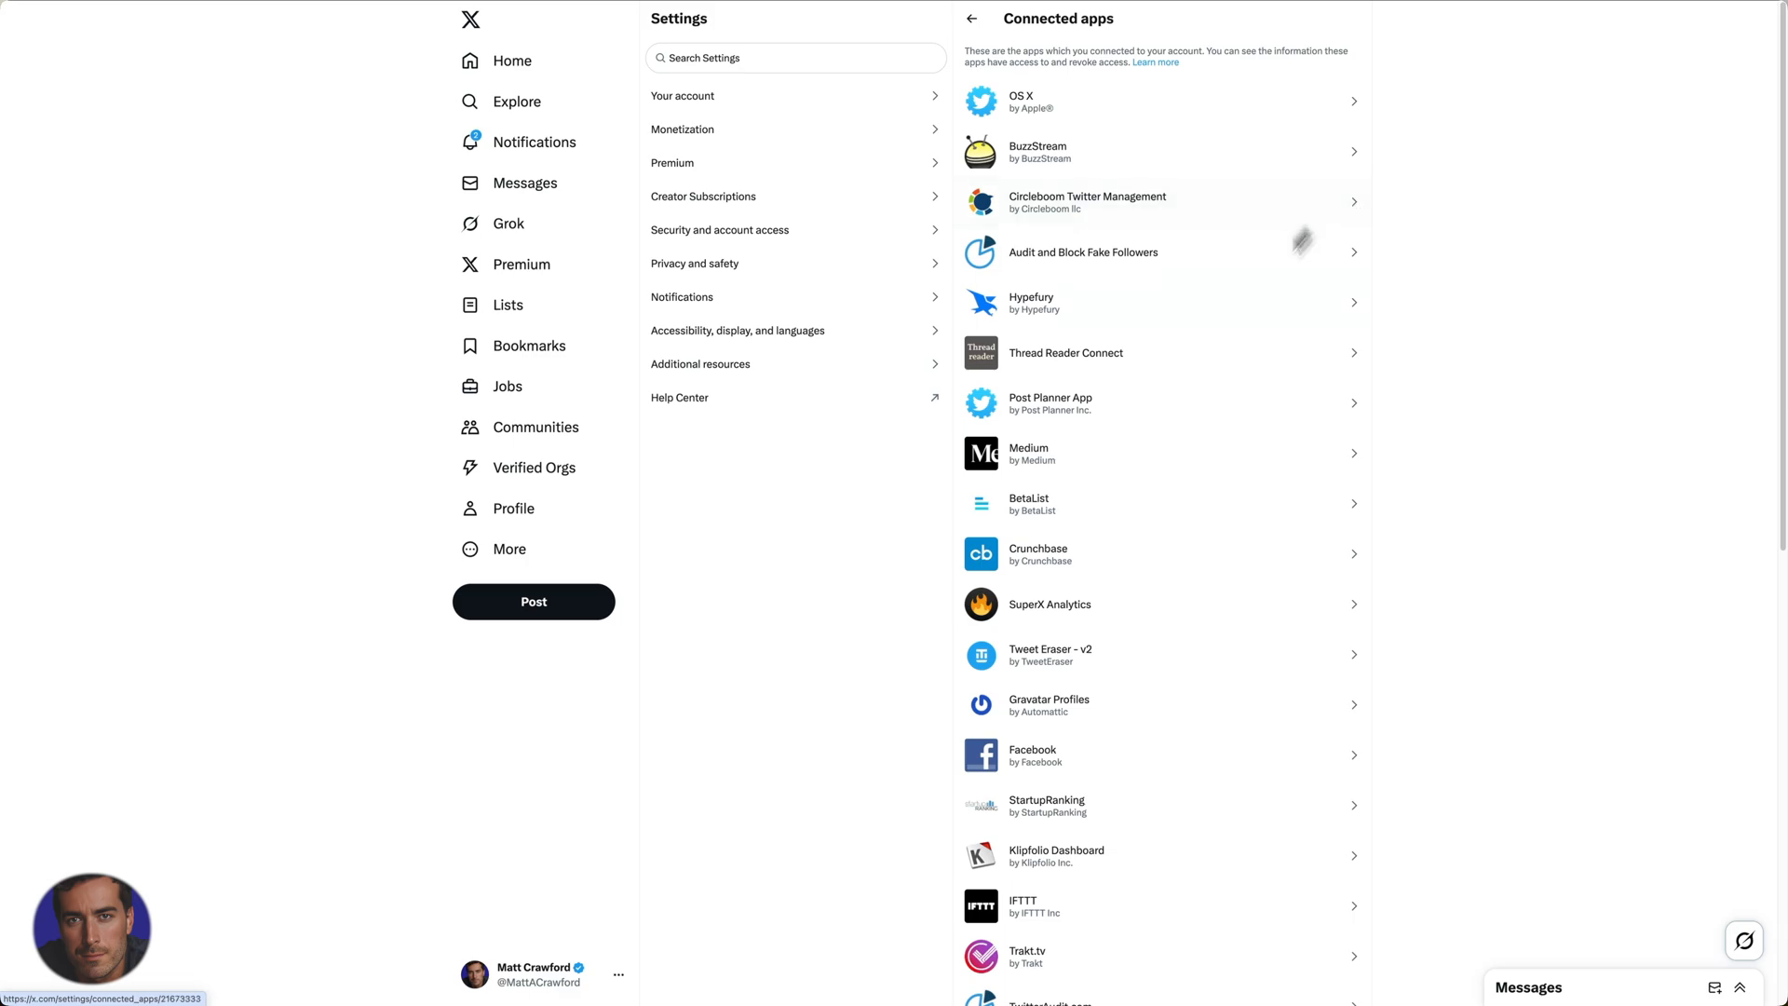
mouse_move(1175, 453)
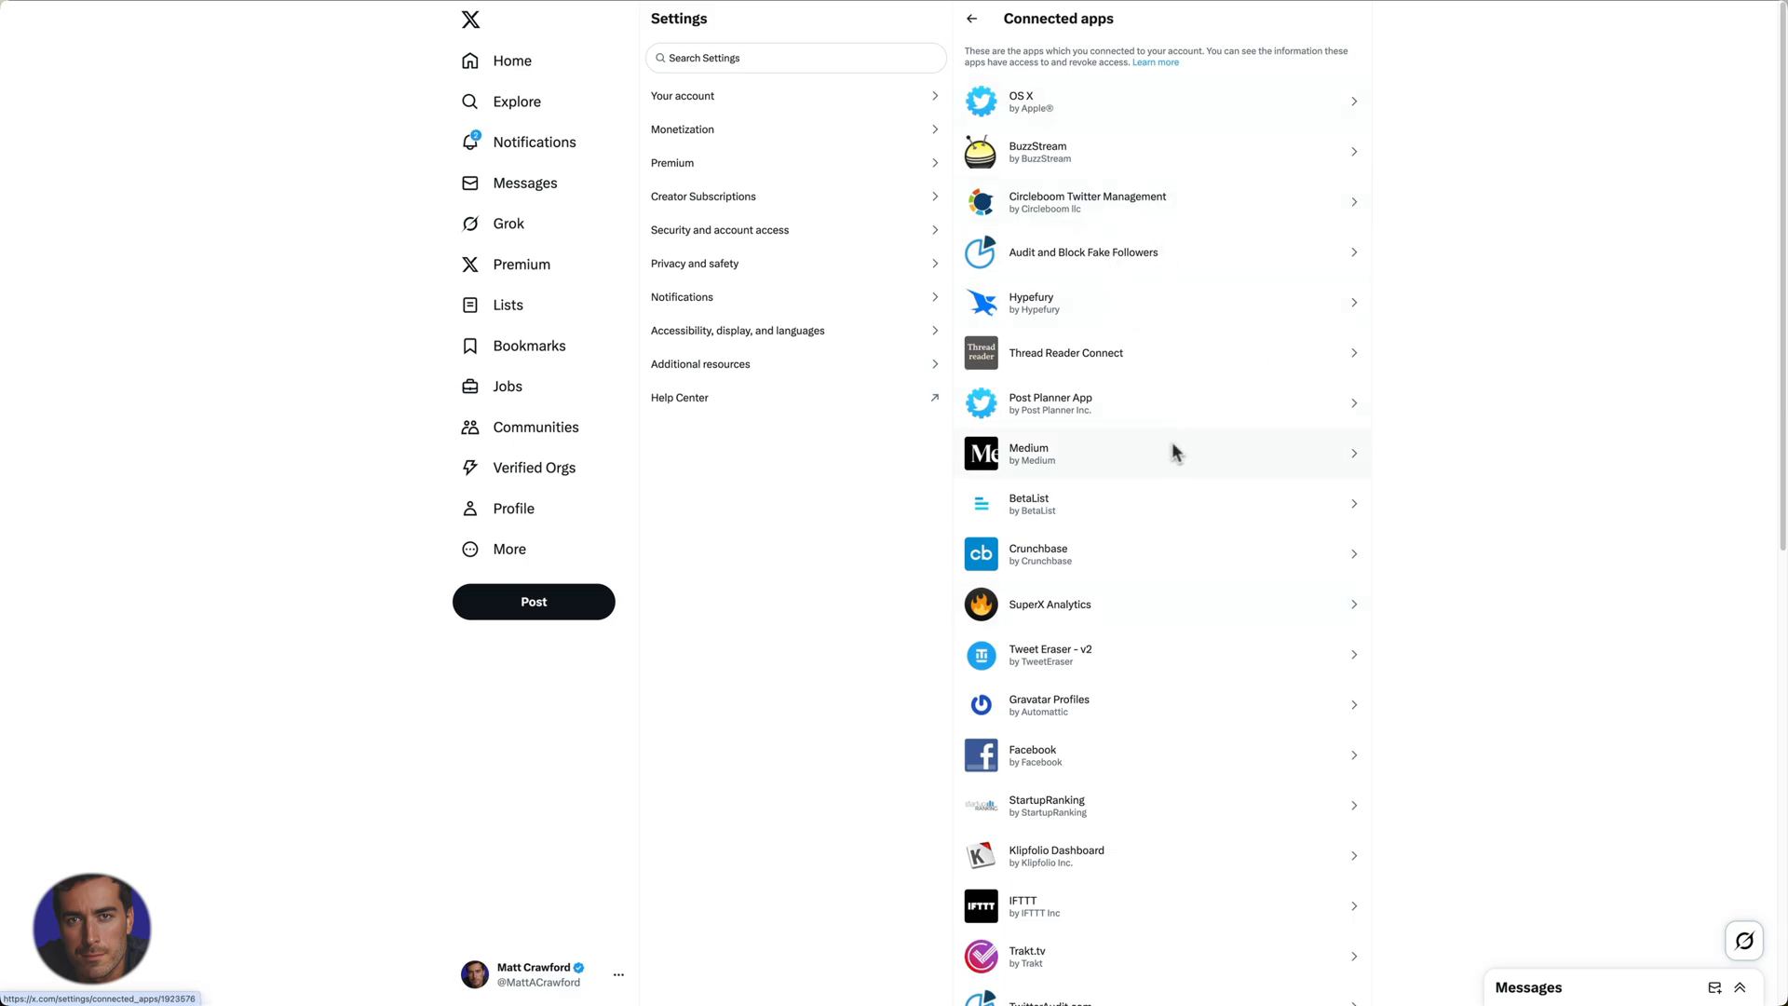
mouse_move(1476, 206)
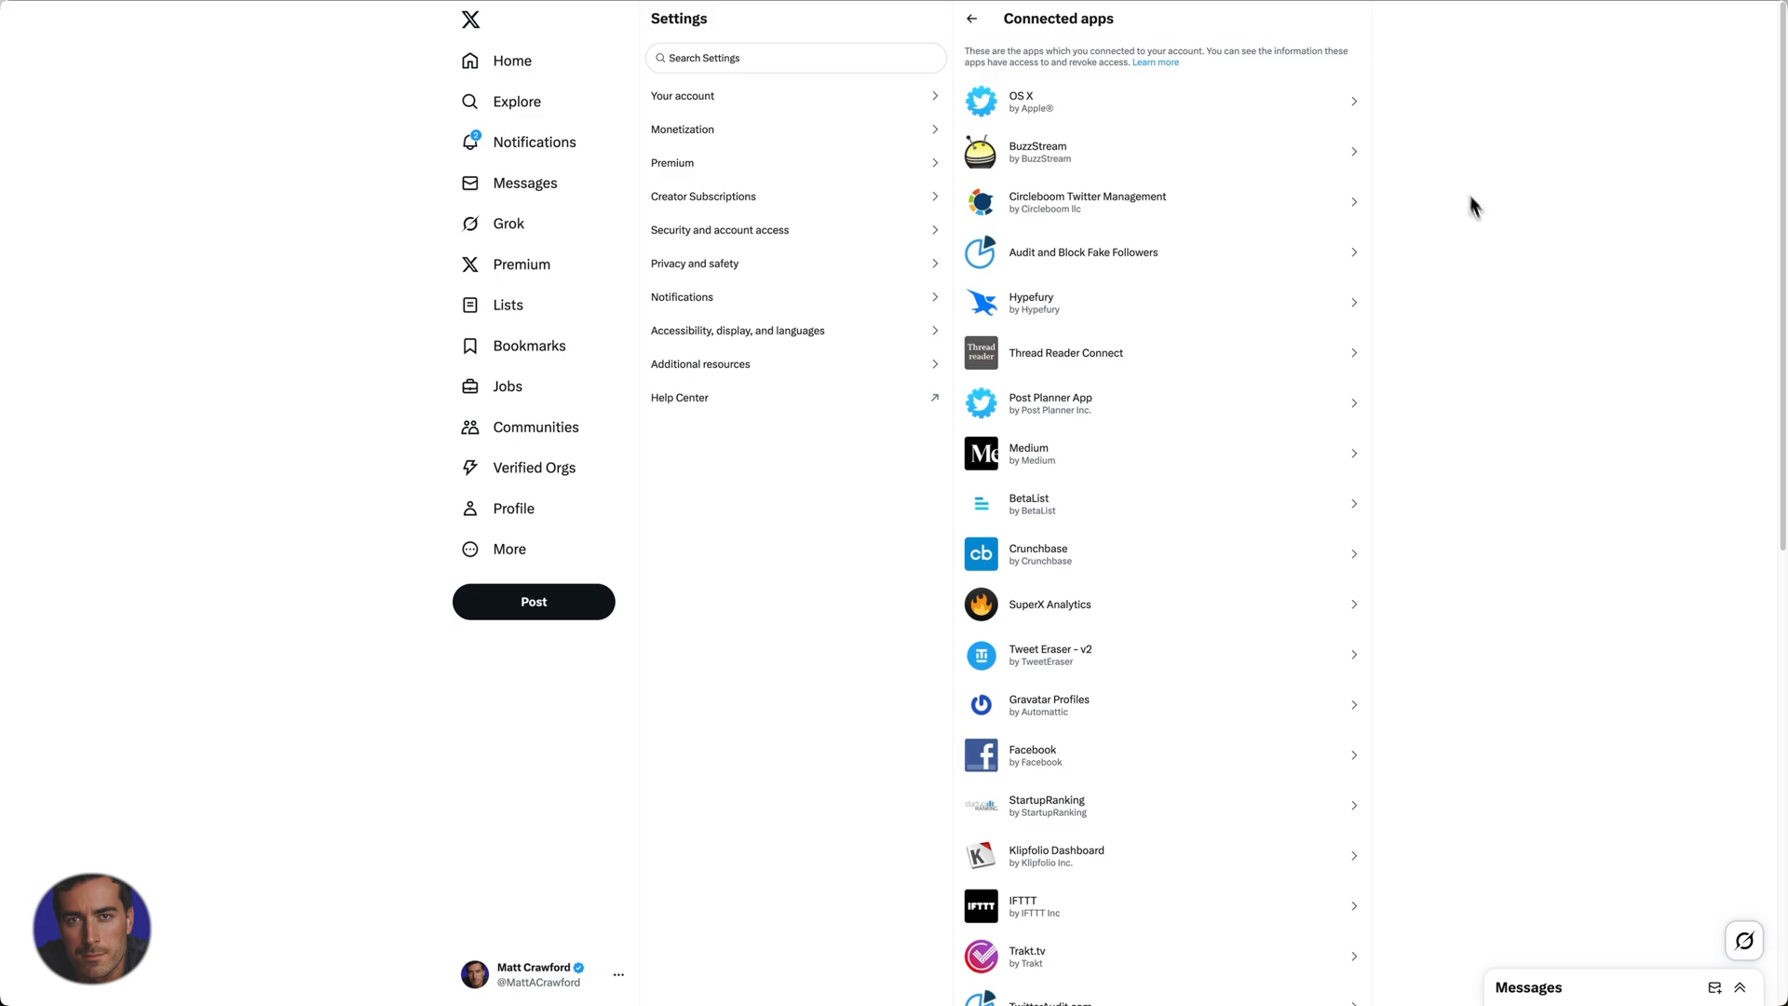
scroll("down", 3)
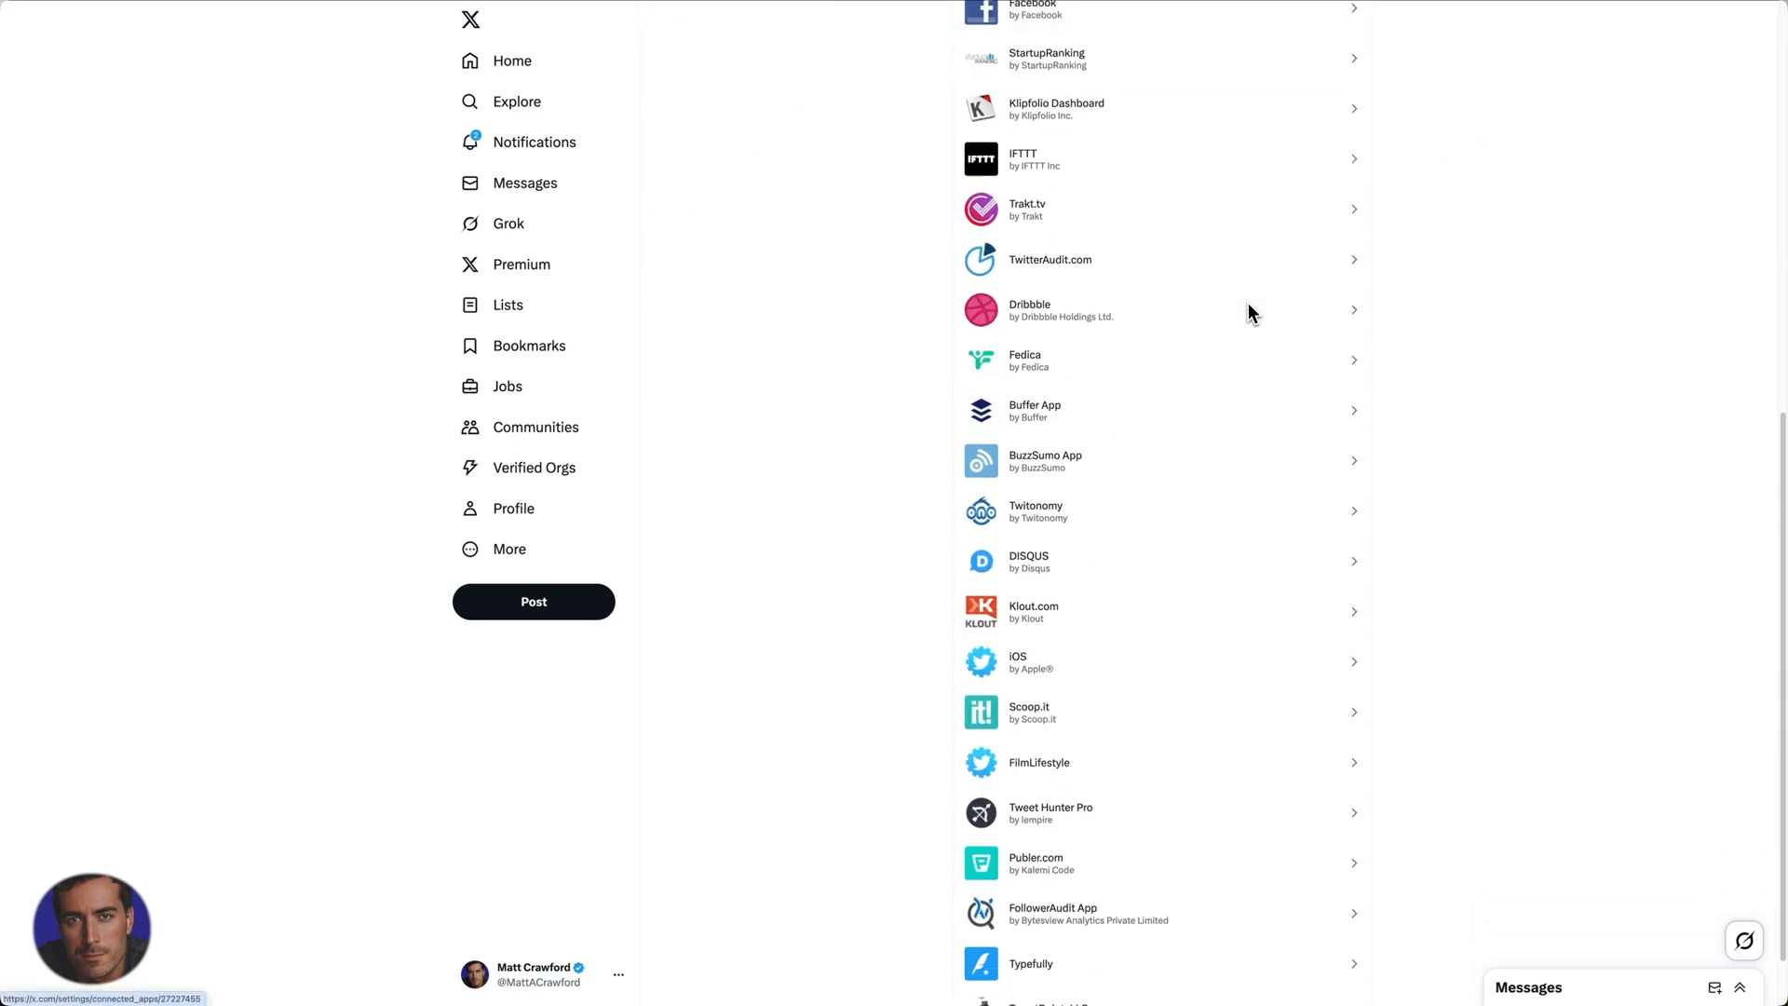
scroll("down", 3)
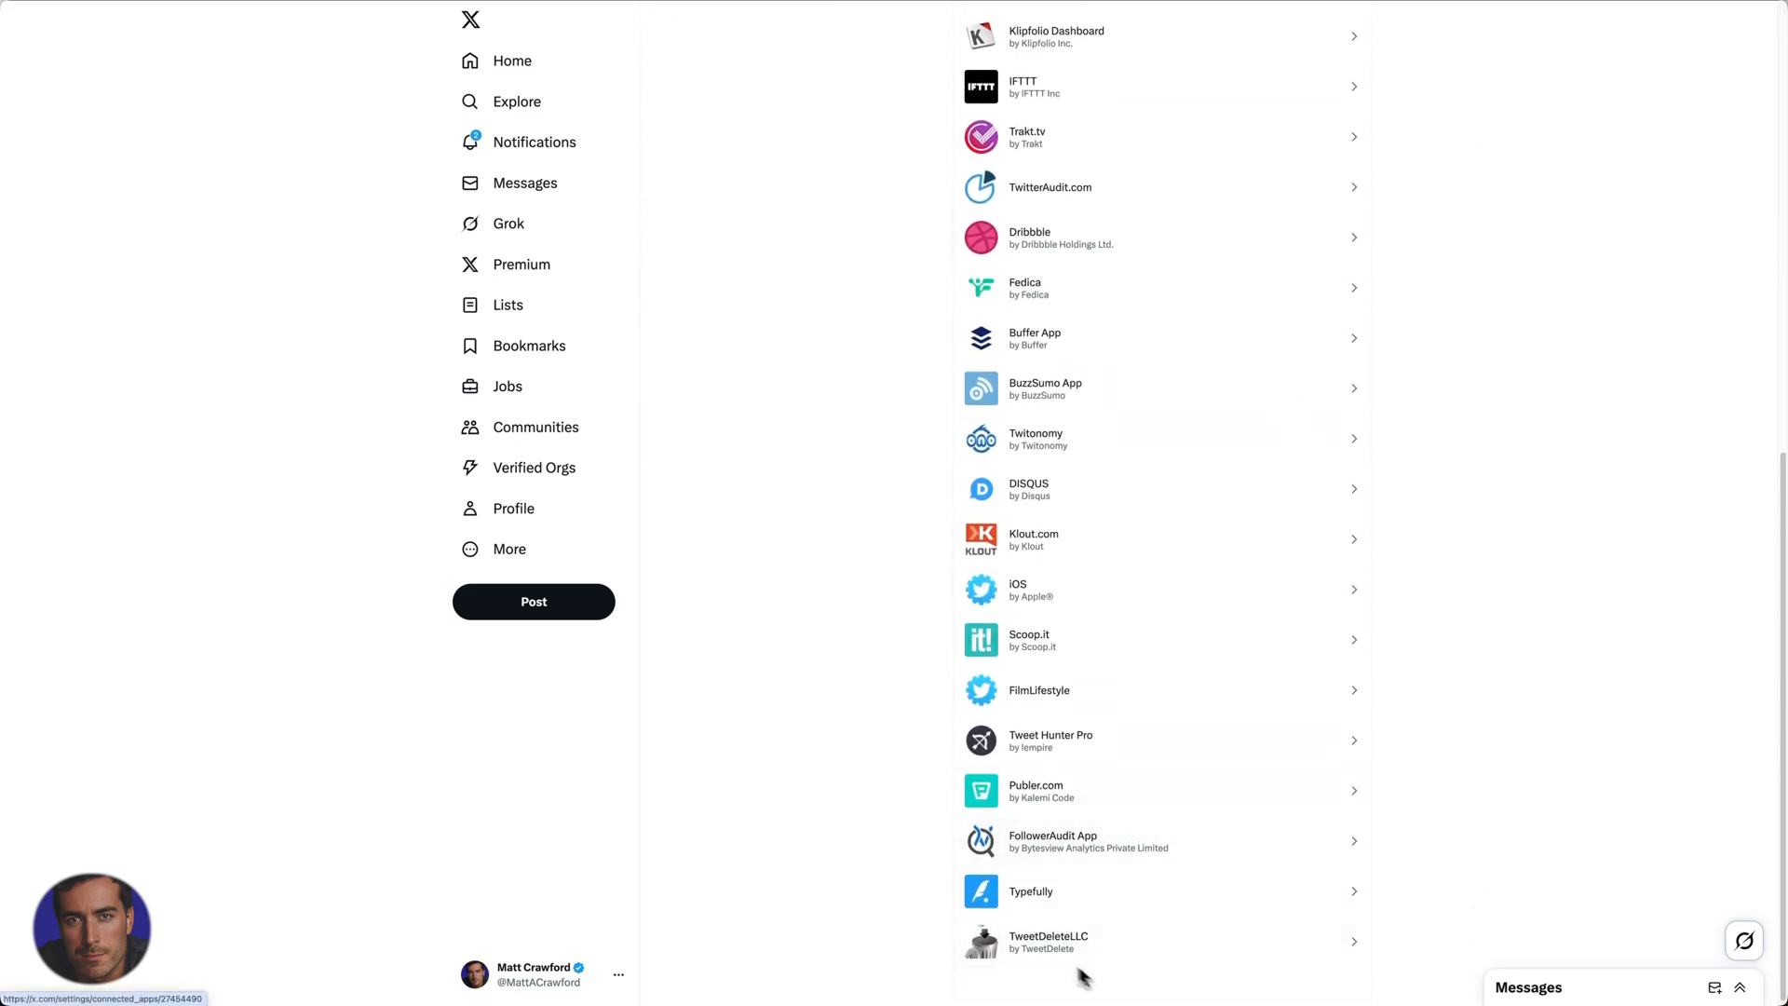
mouse_move(1194, 287)
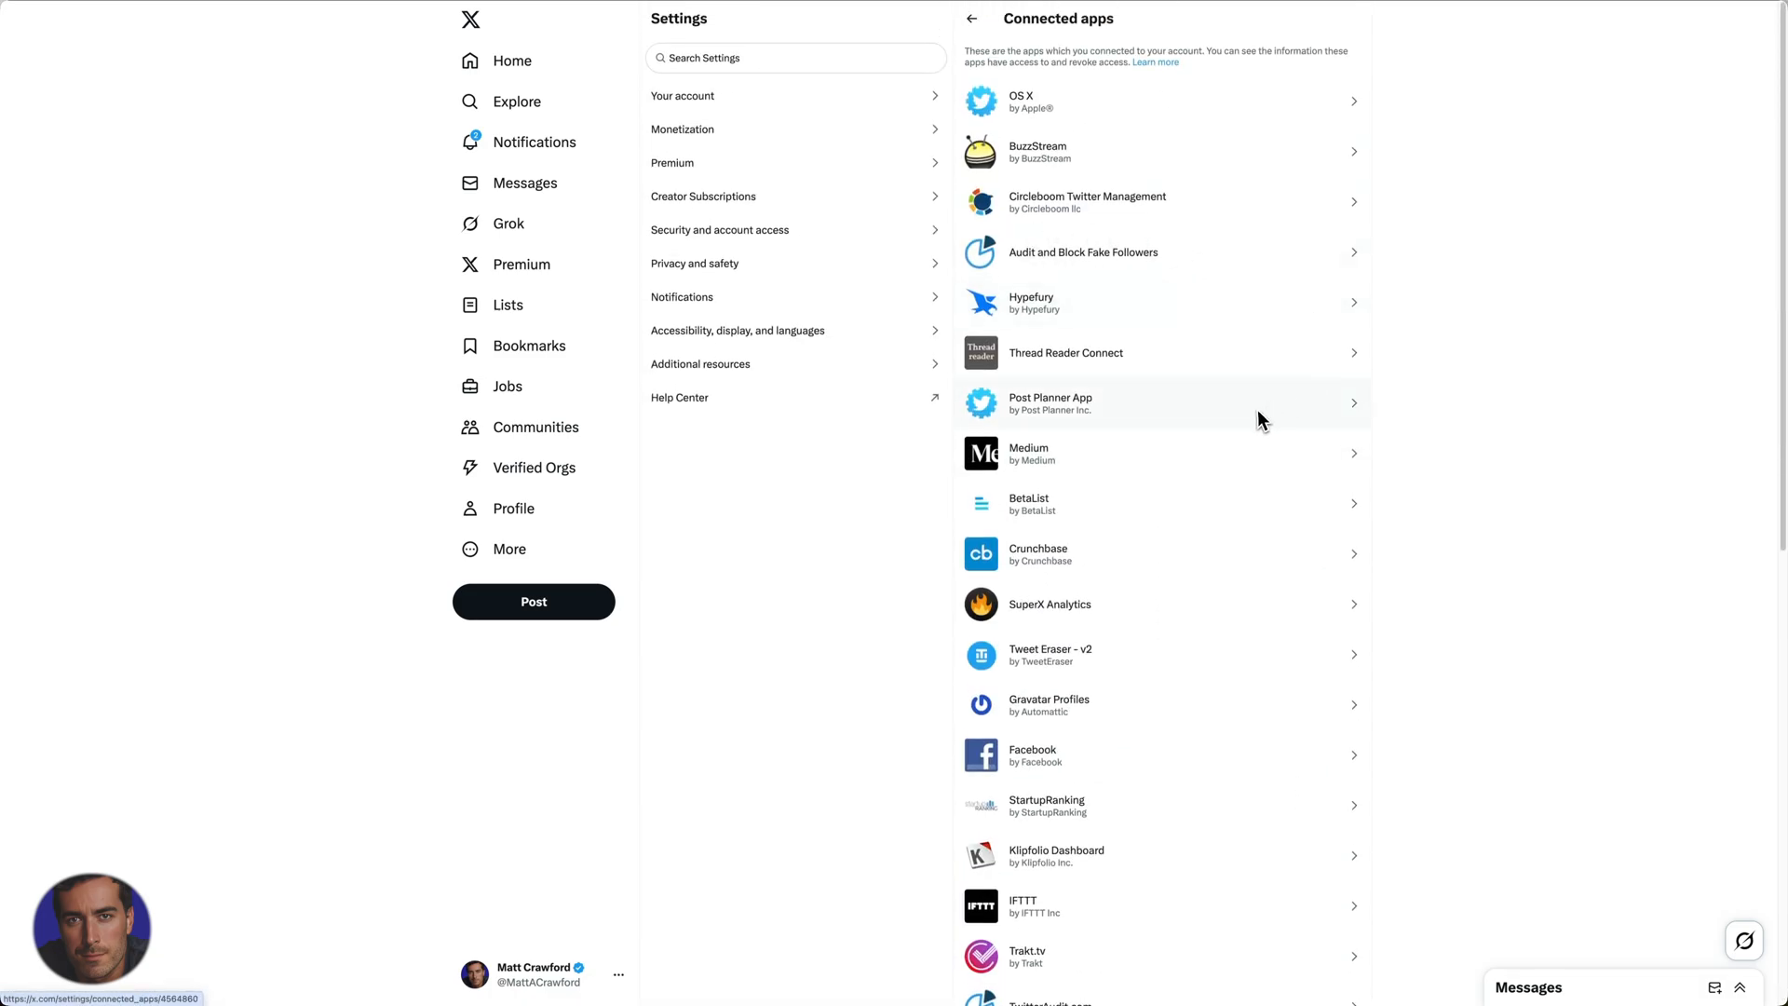
mouse_move(1267, 468)
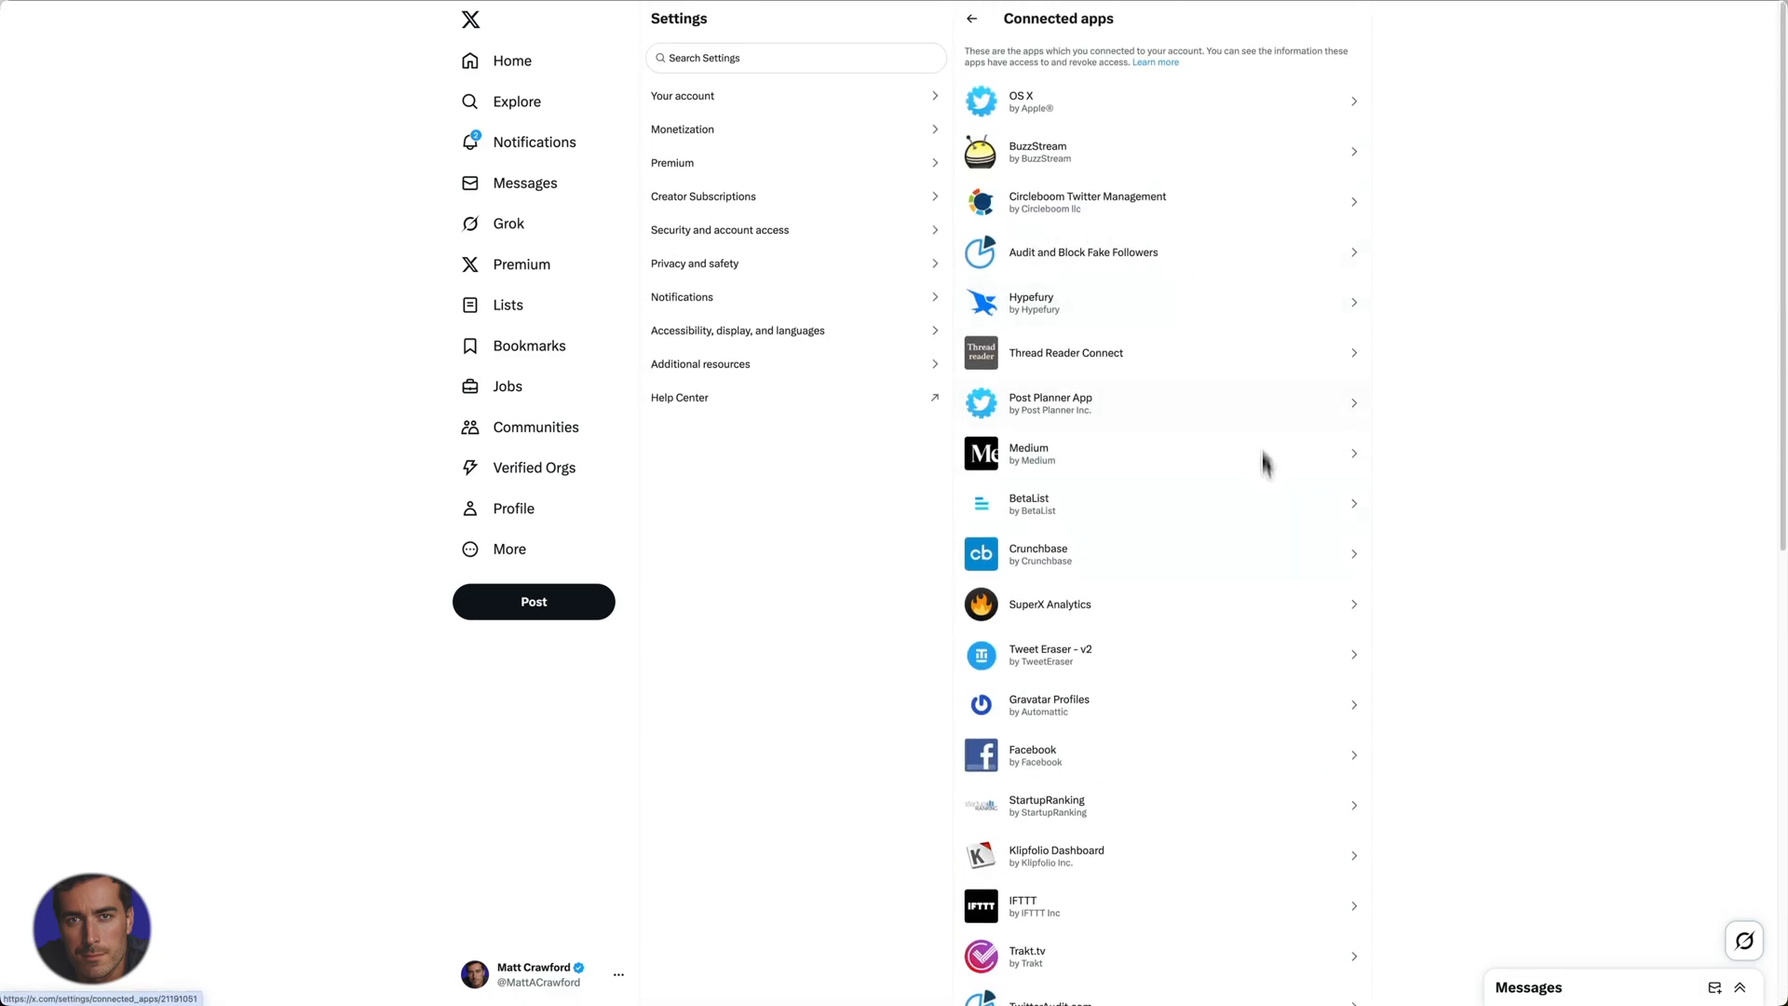
mouse_move(1134, 160)
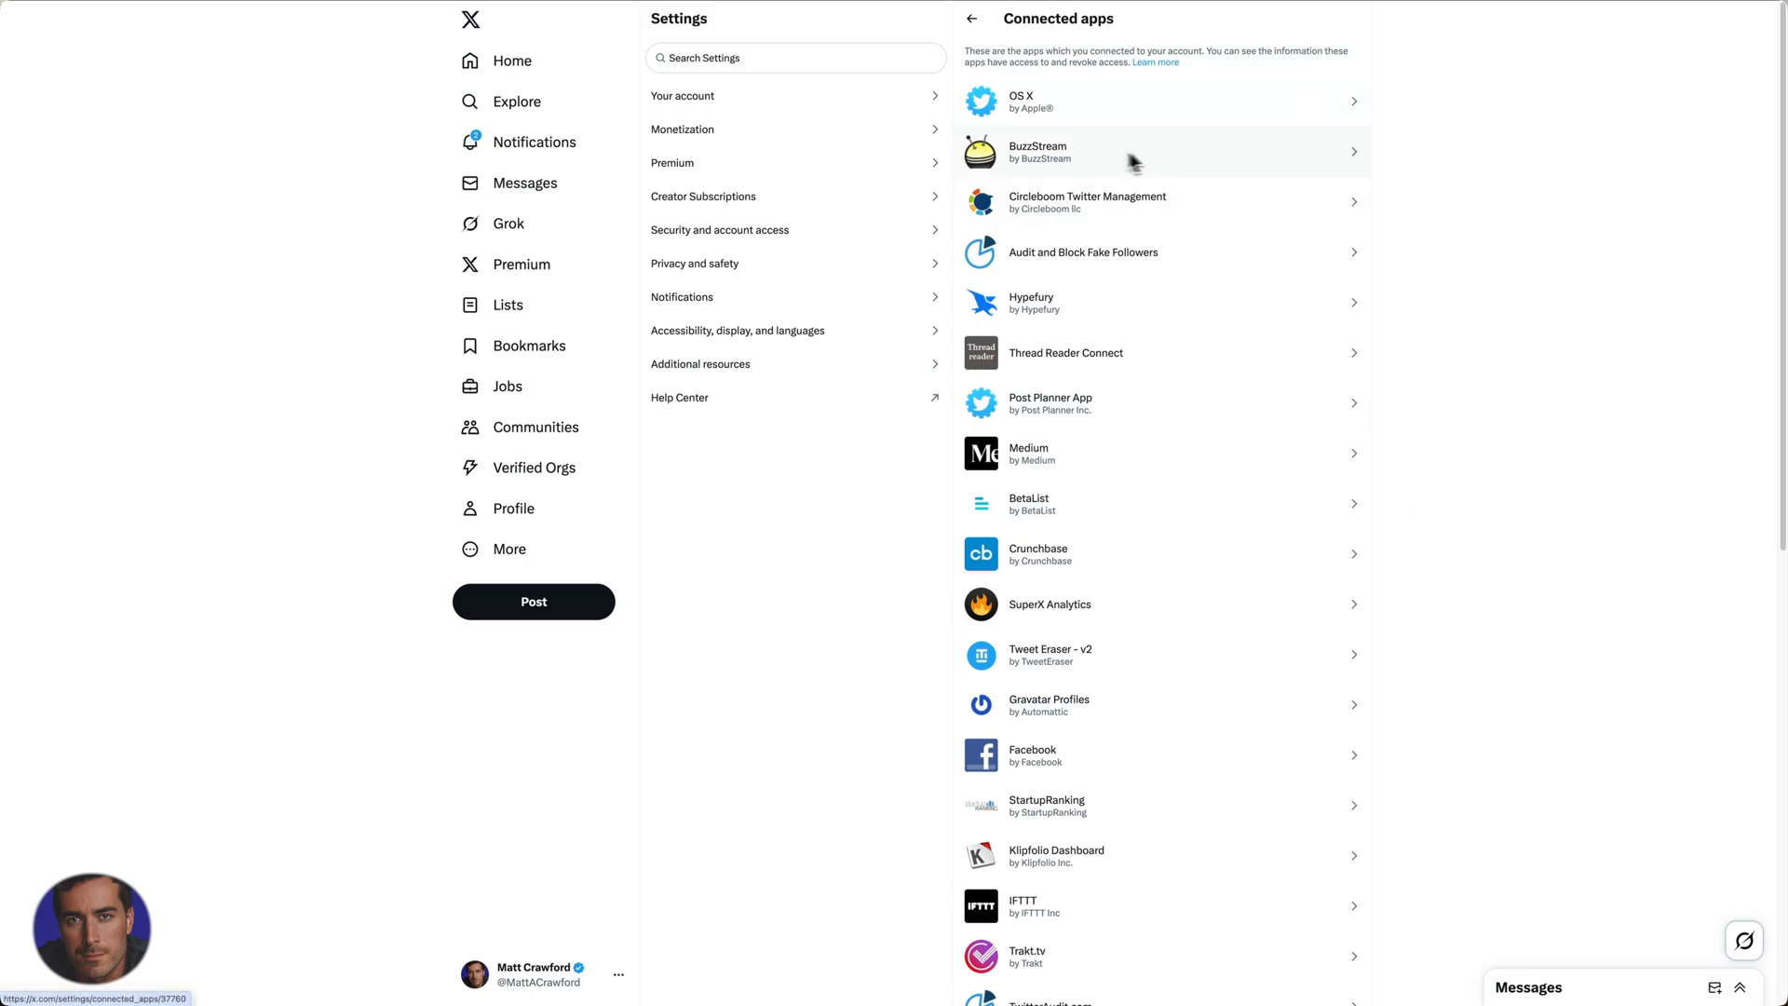
mouse_move(1222, 235)
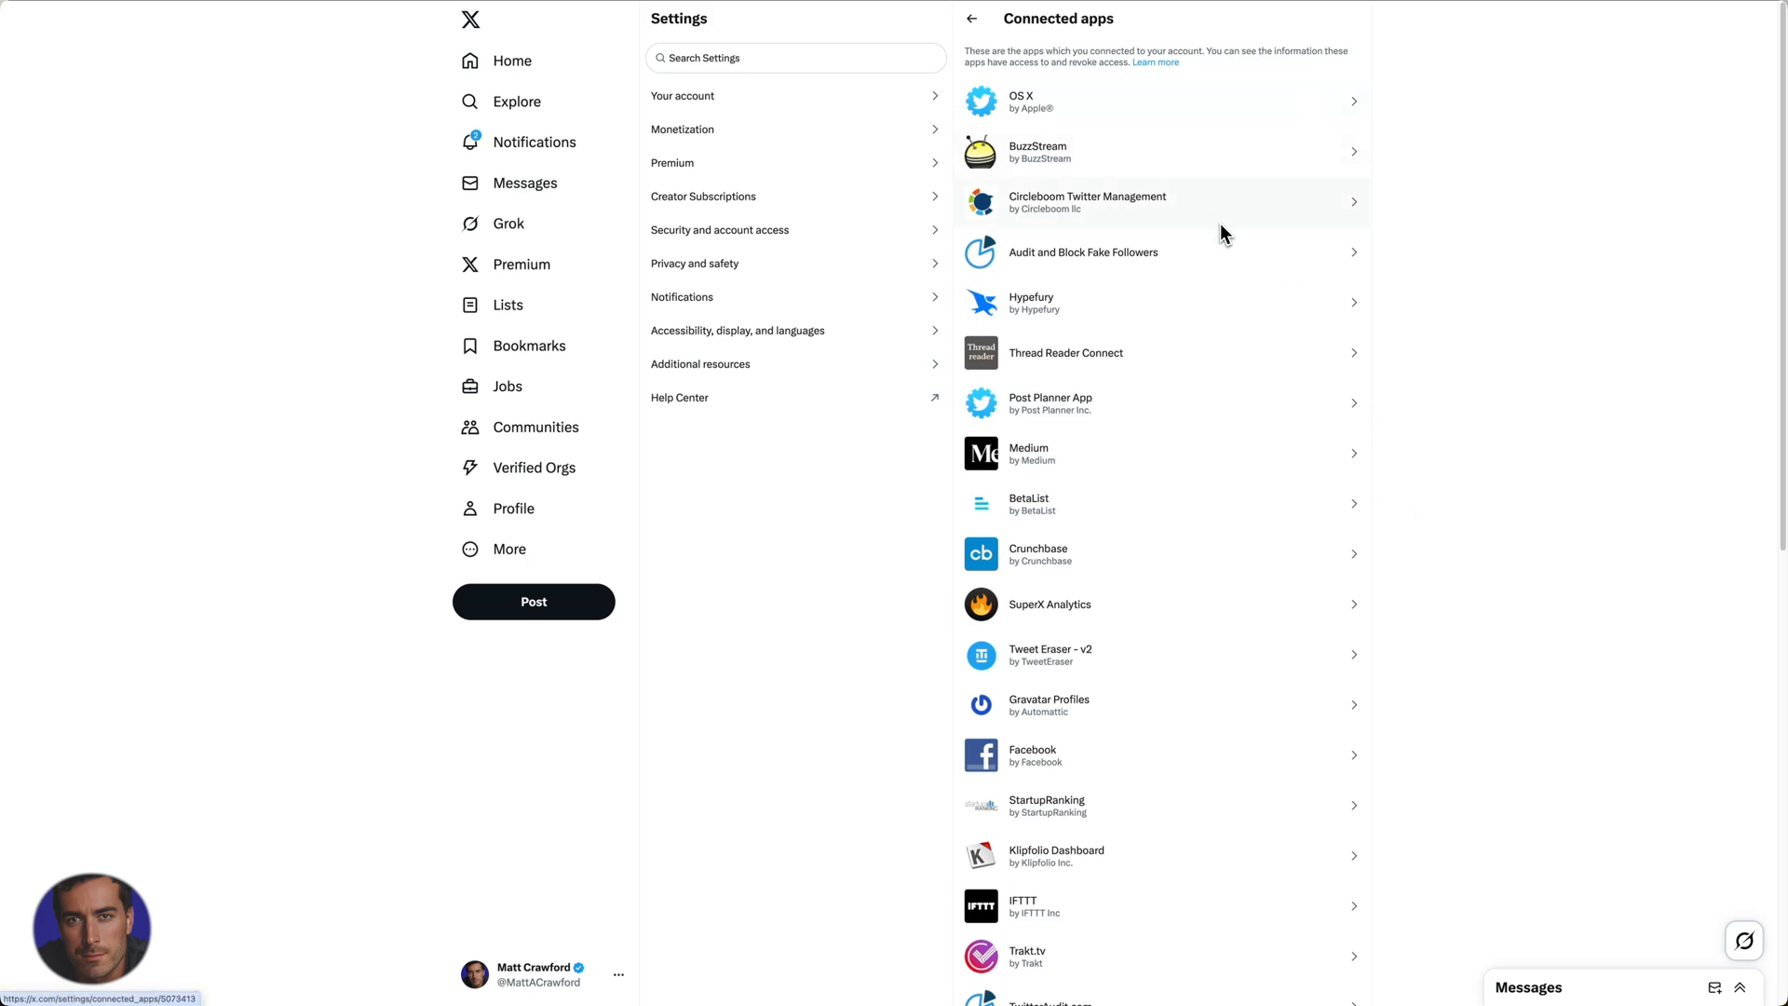
mouse_move(1470, 198)
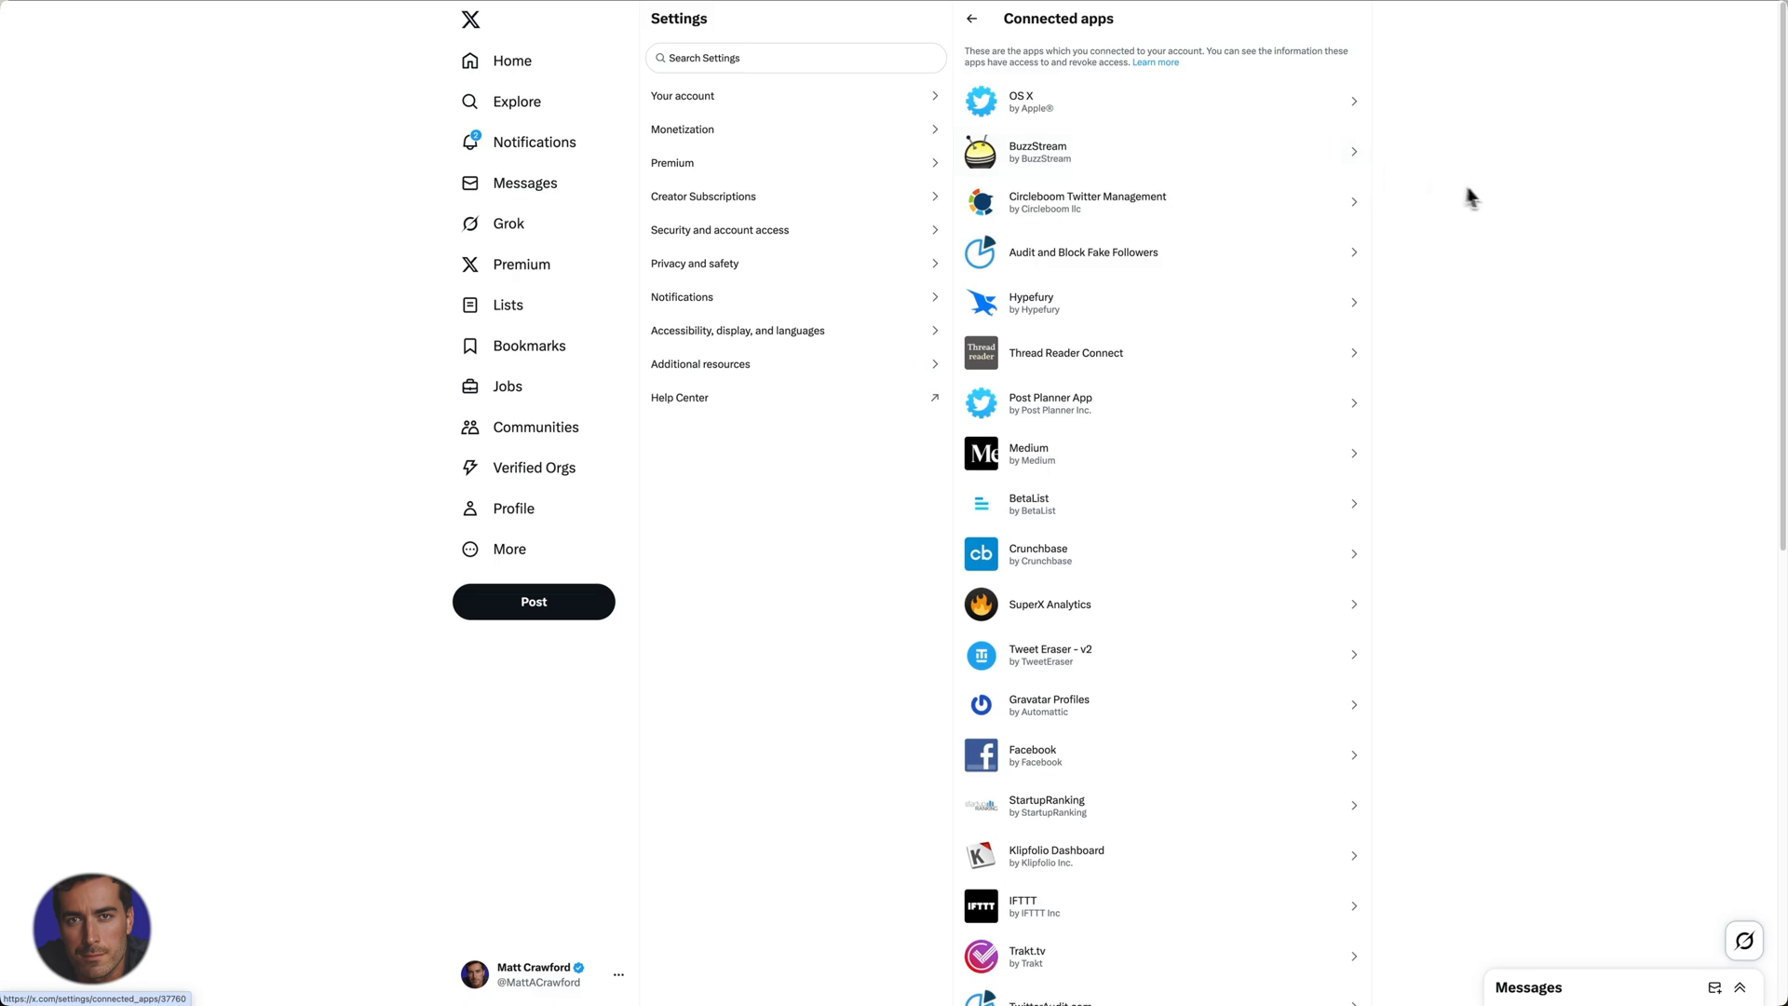
mouse_move(1320, 128)
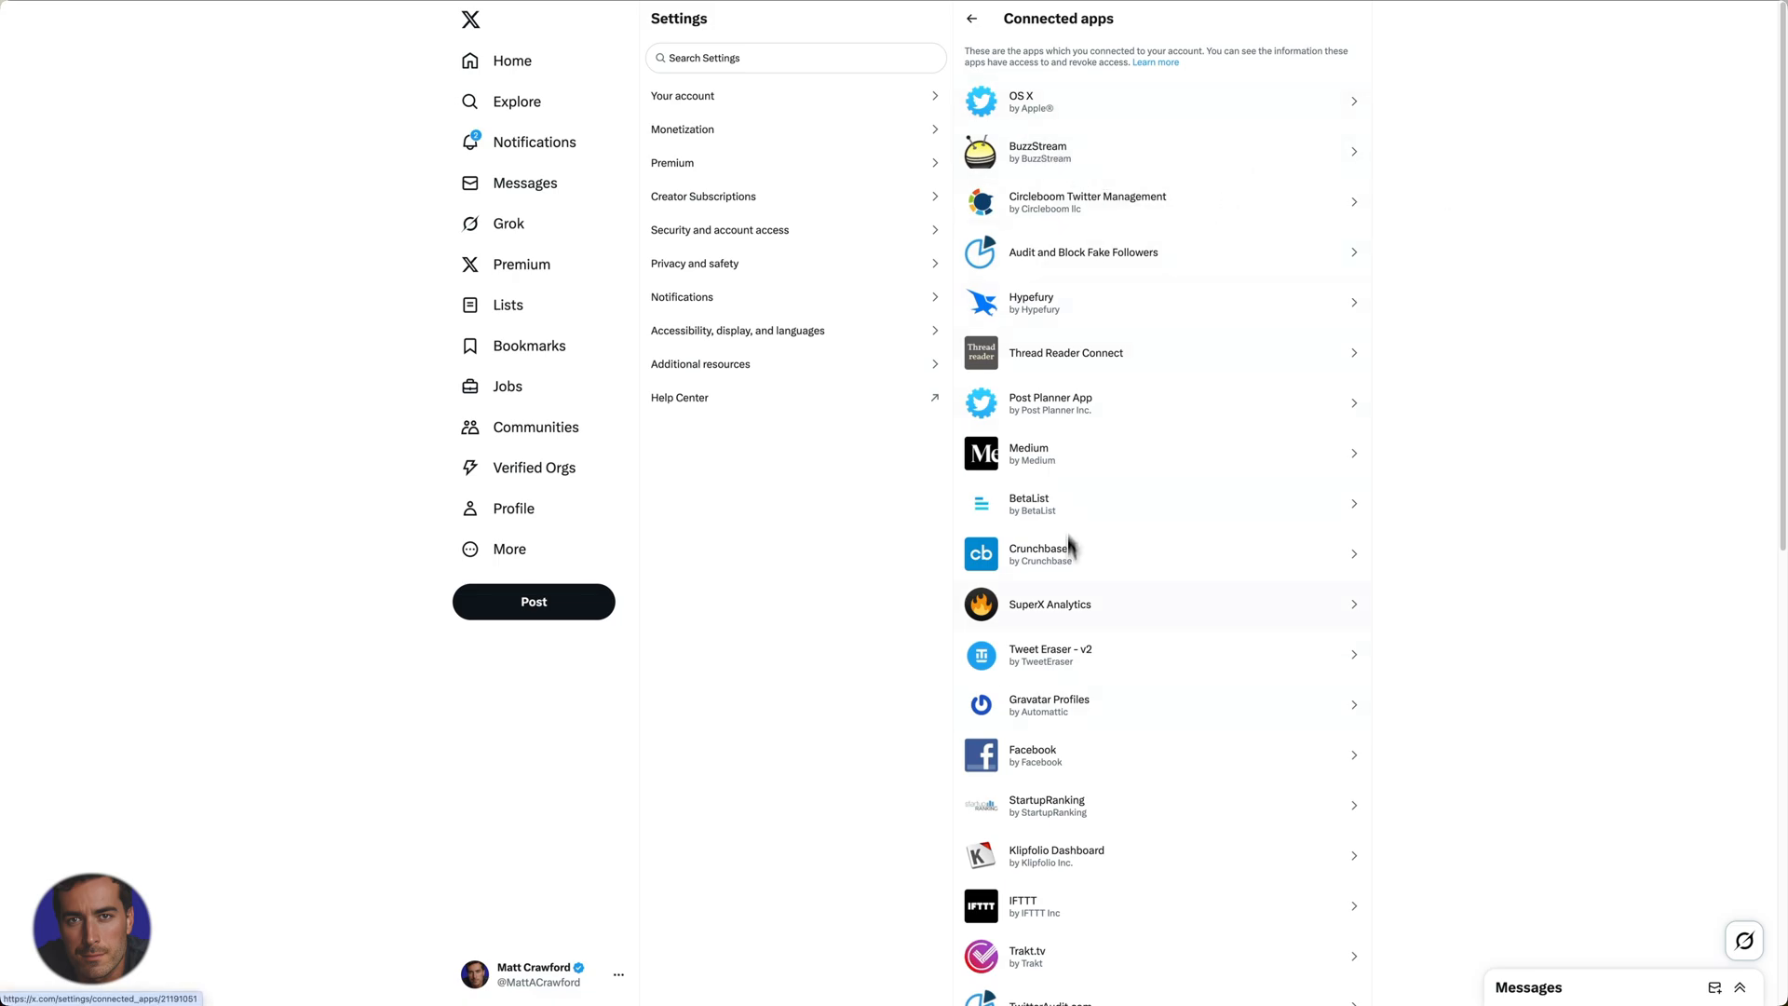
mouse_move(1235, 104)
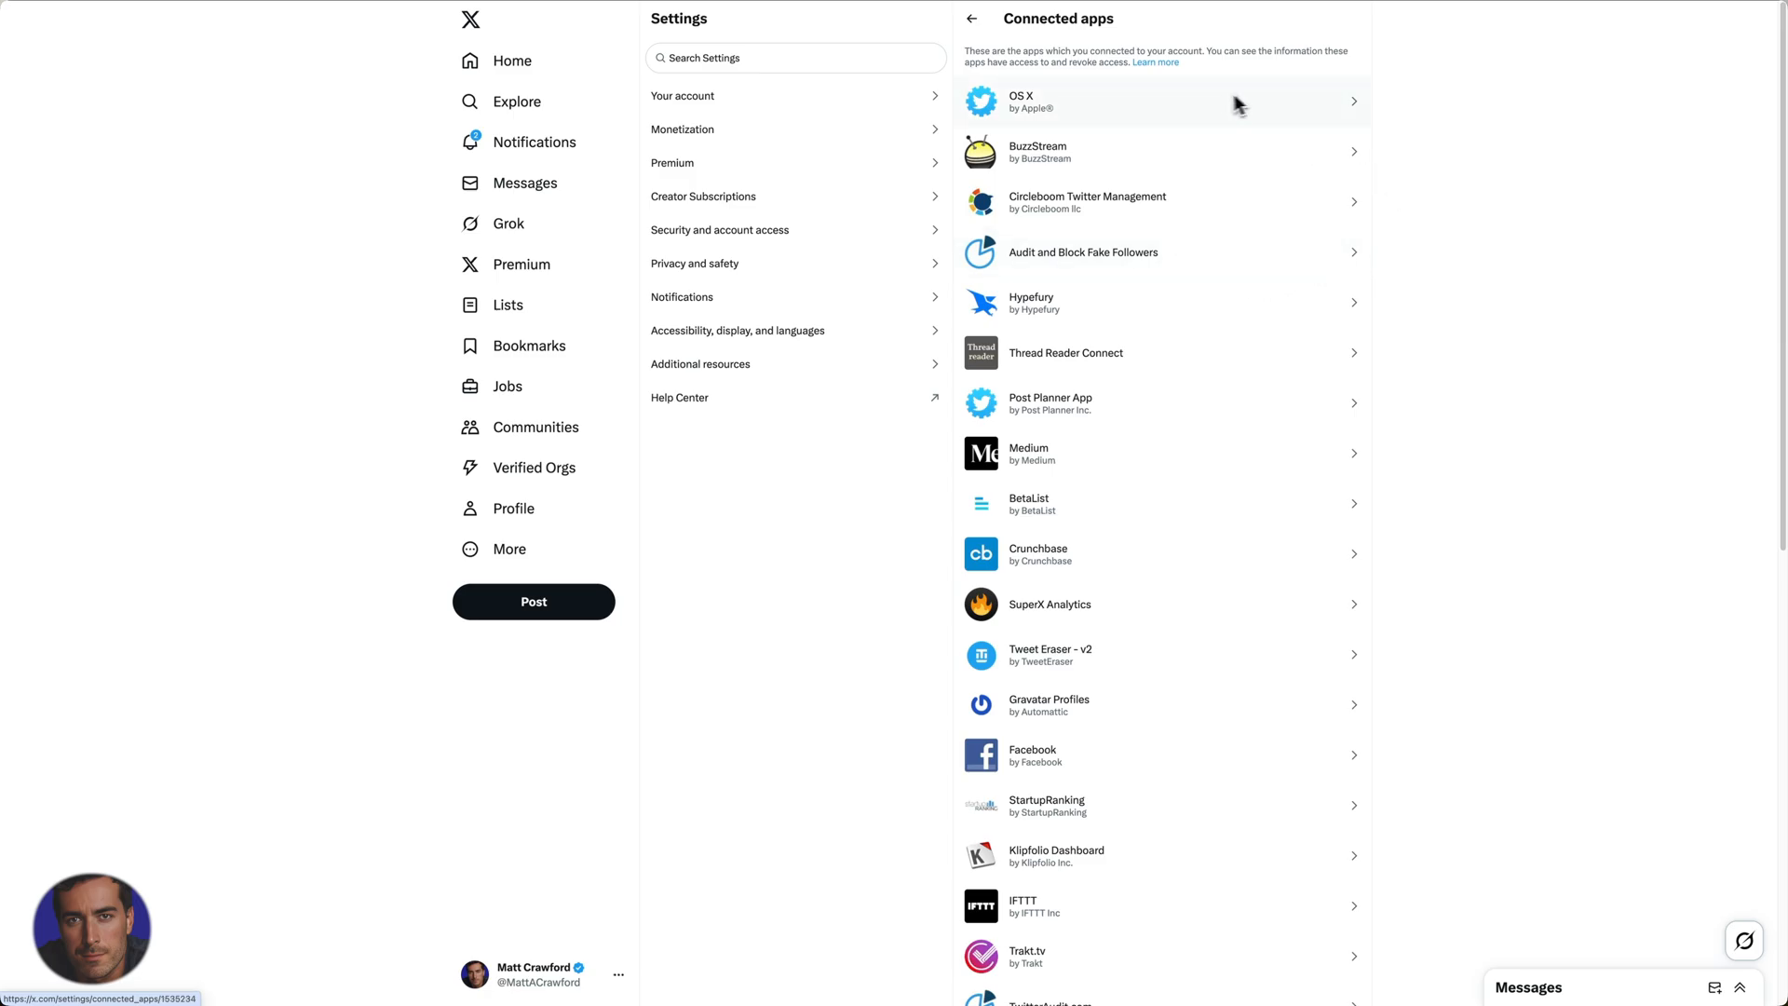
left_click(1160, 101)
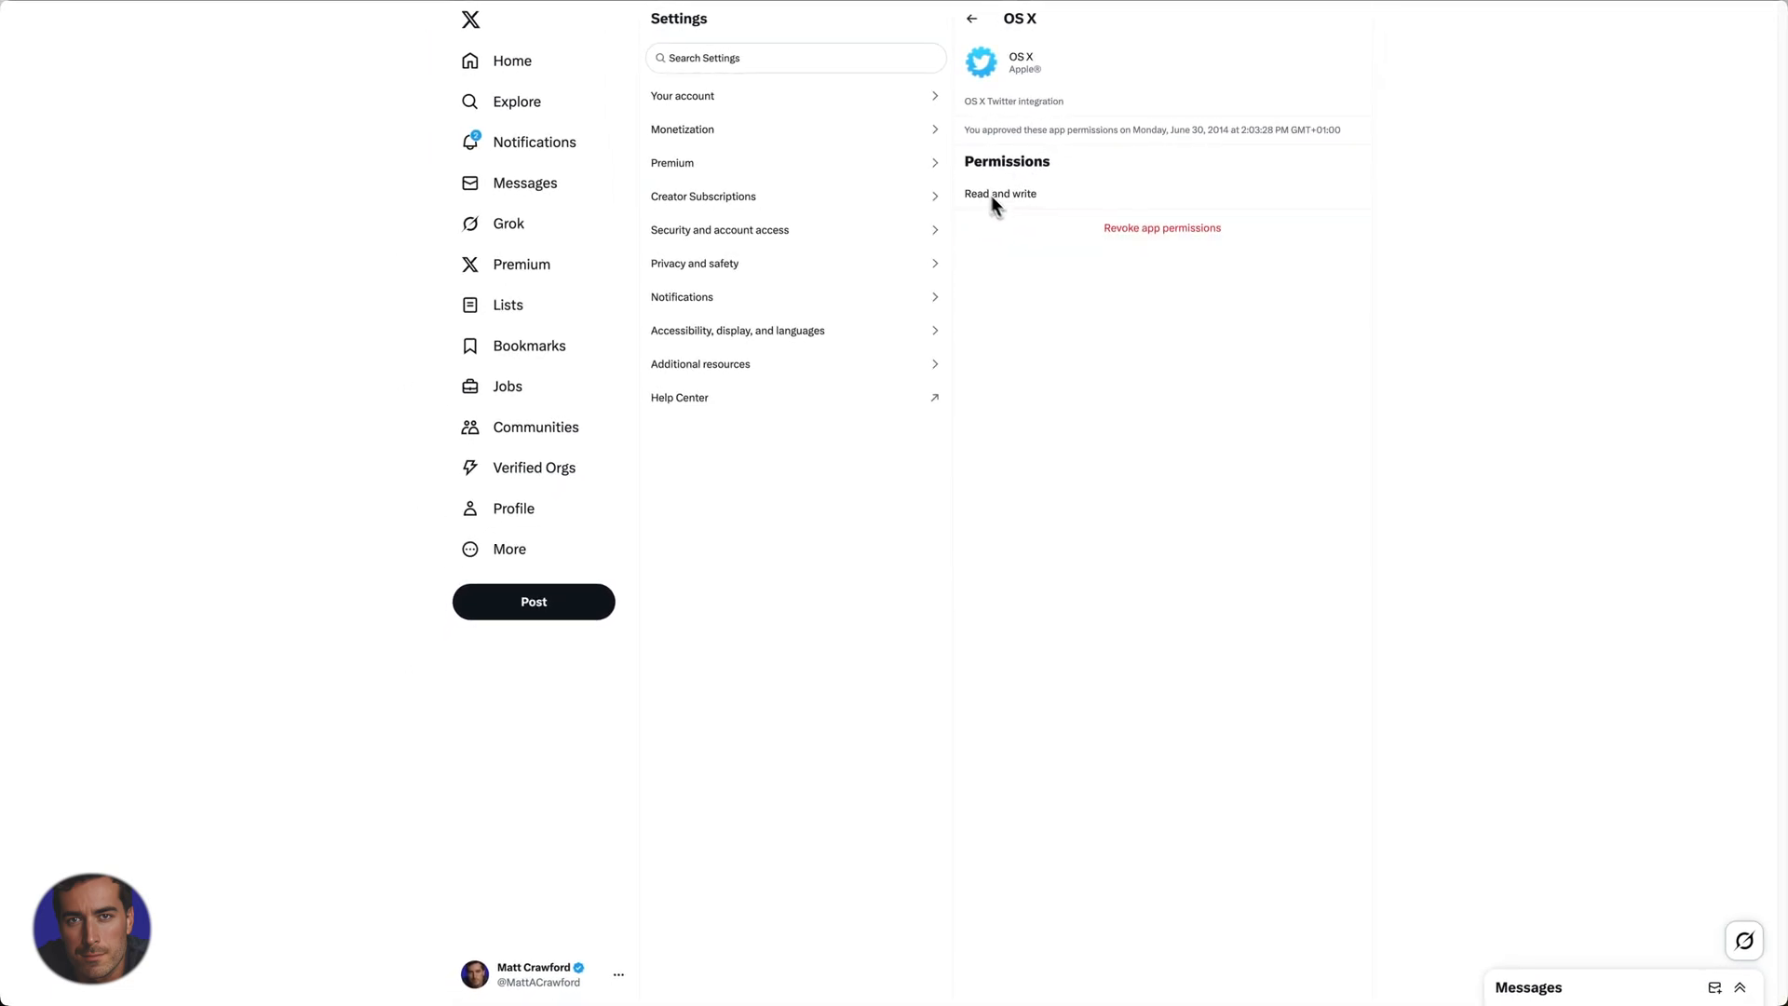
mouse_move(1071, 210)
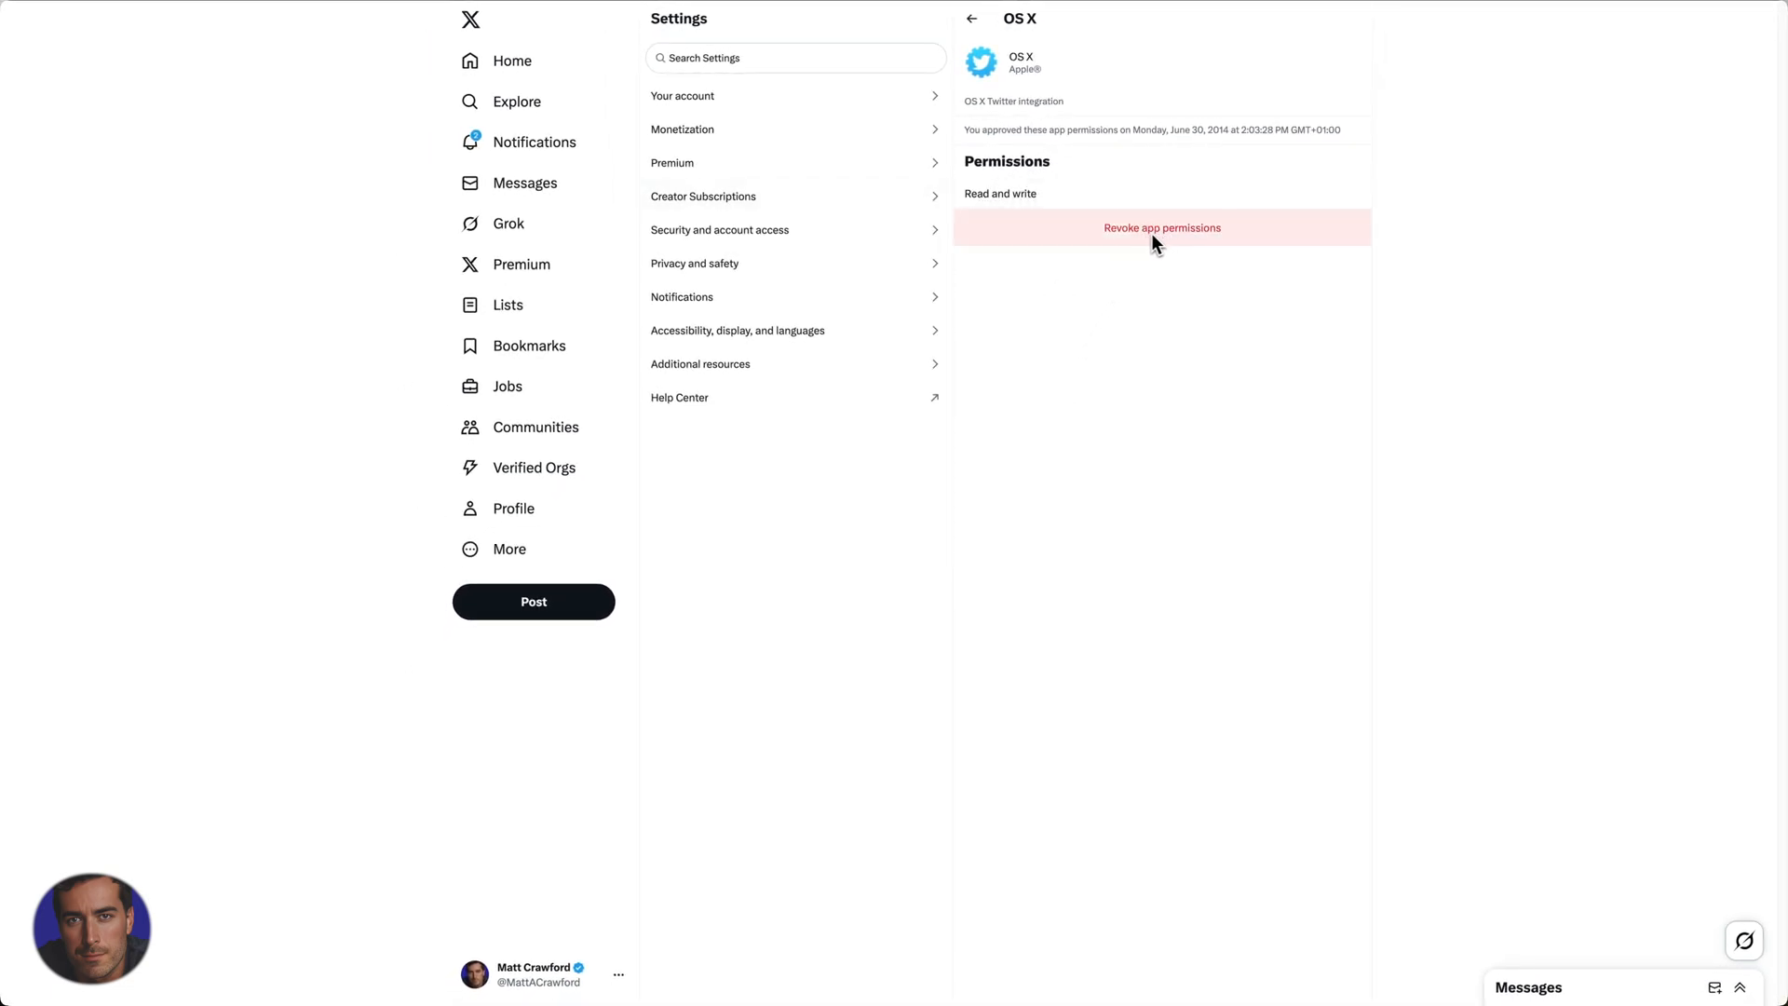
mouse_move(1172, 242)
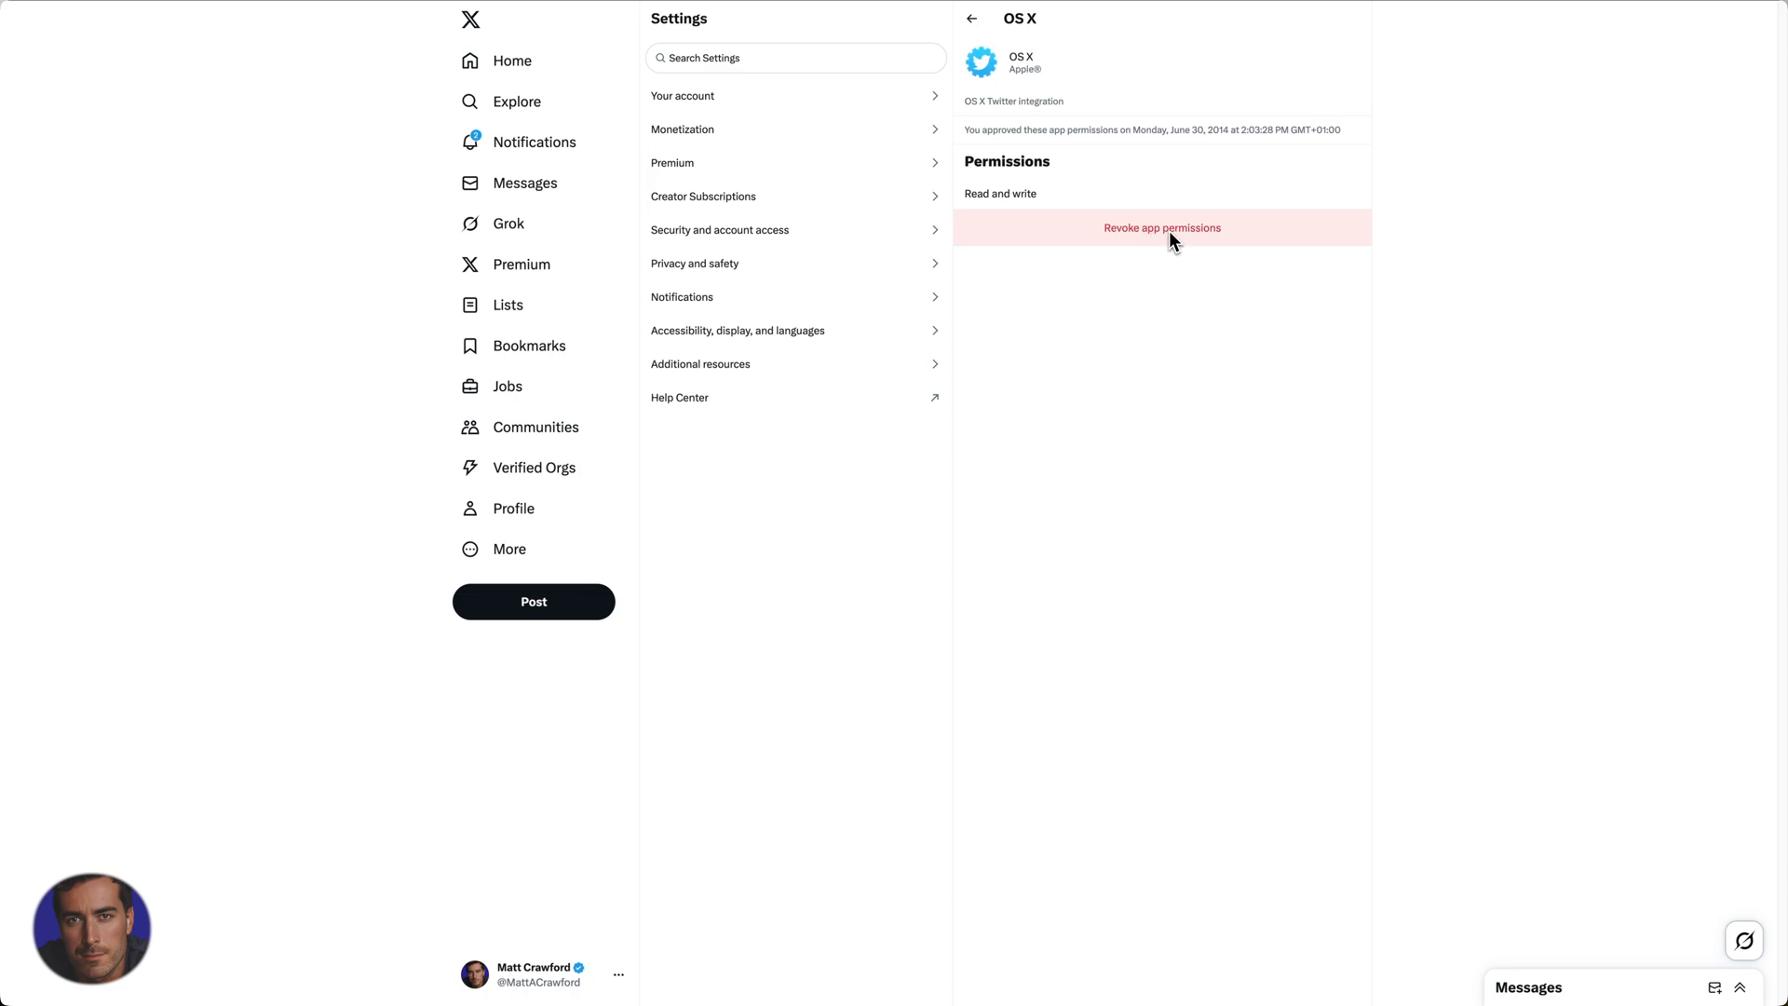
left_click(970, 19)
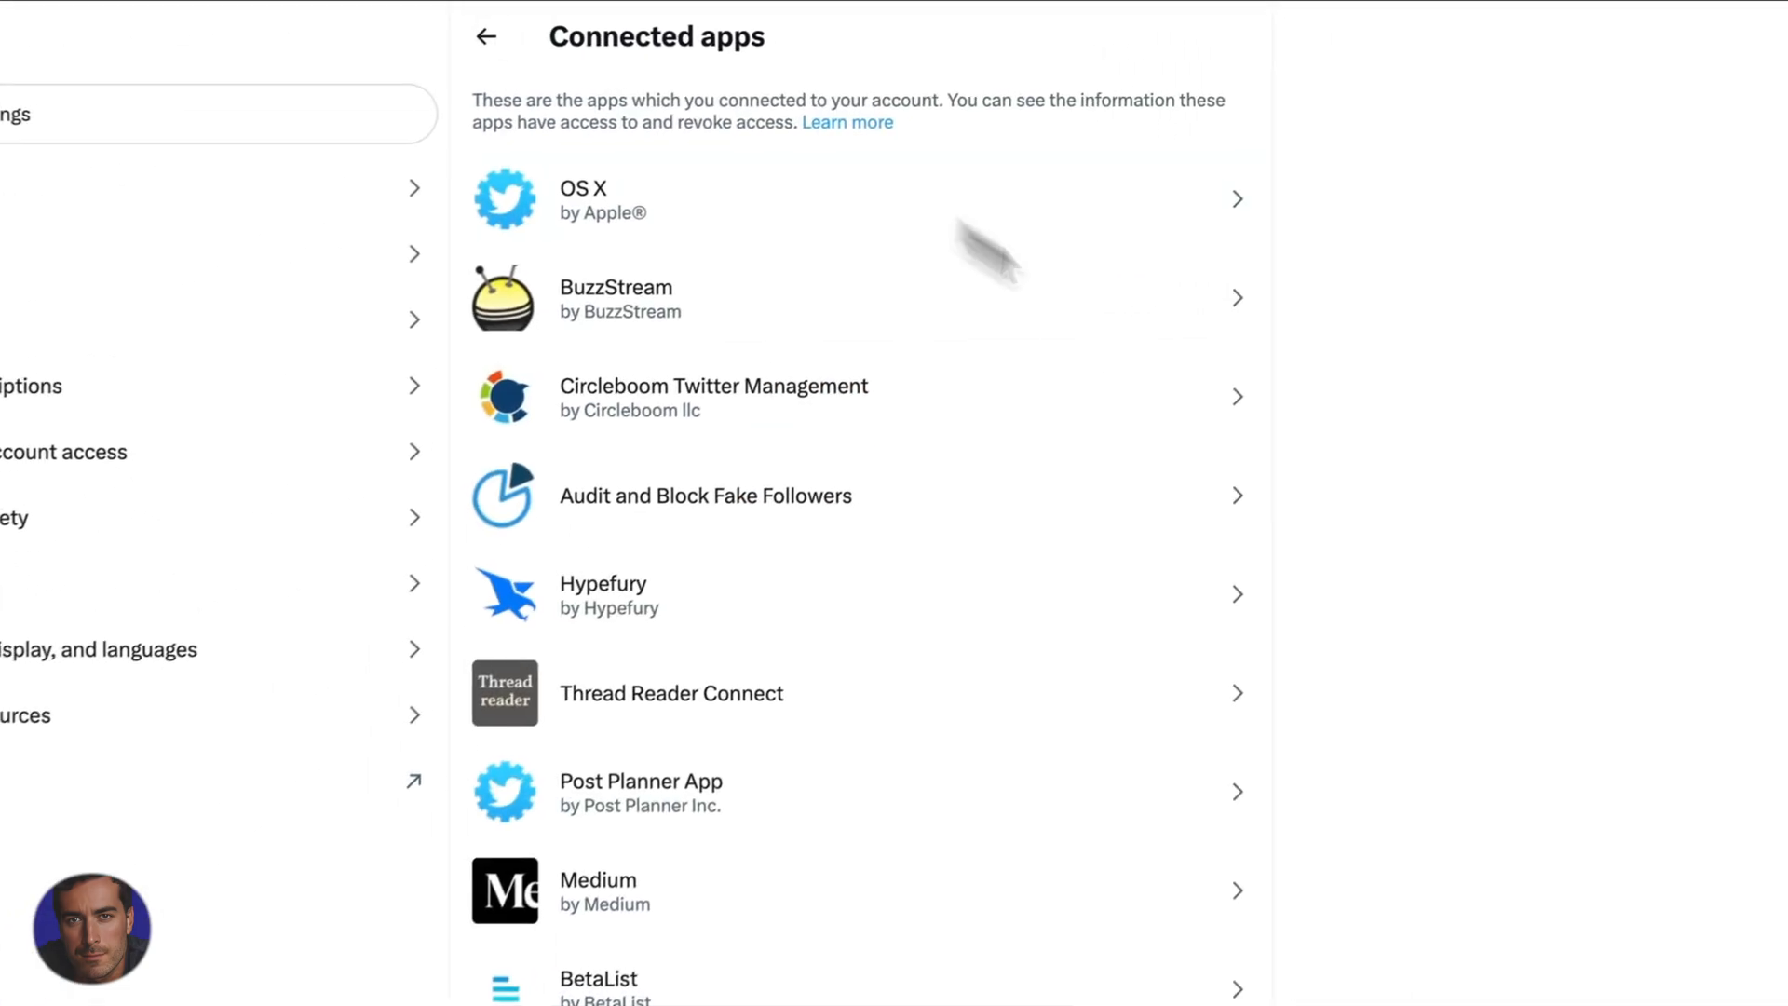
mouse_move(626, 631)
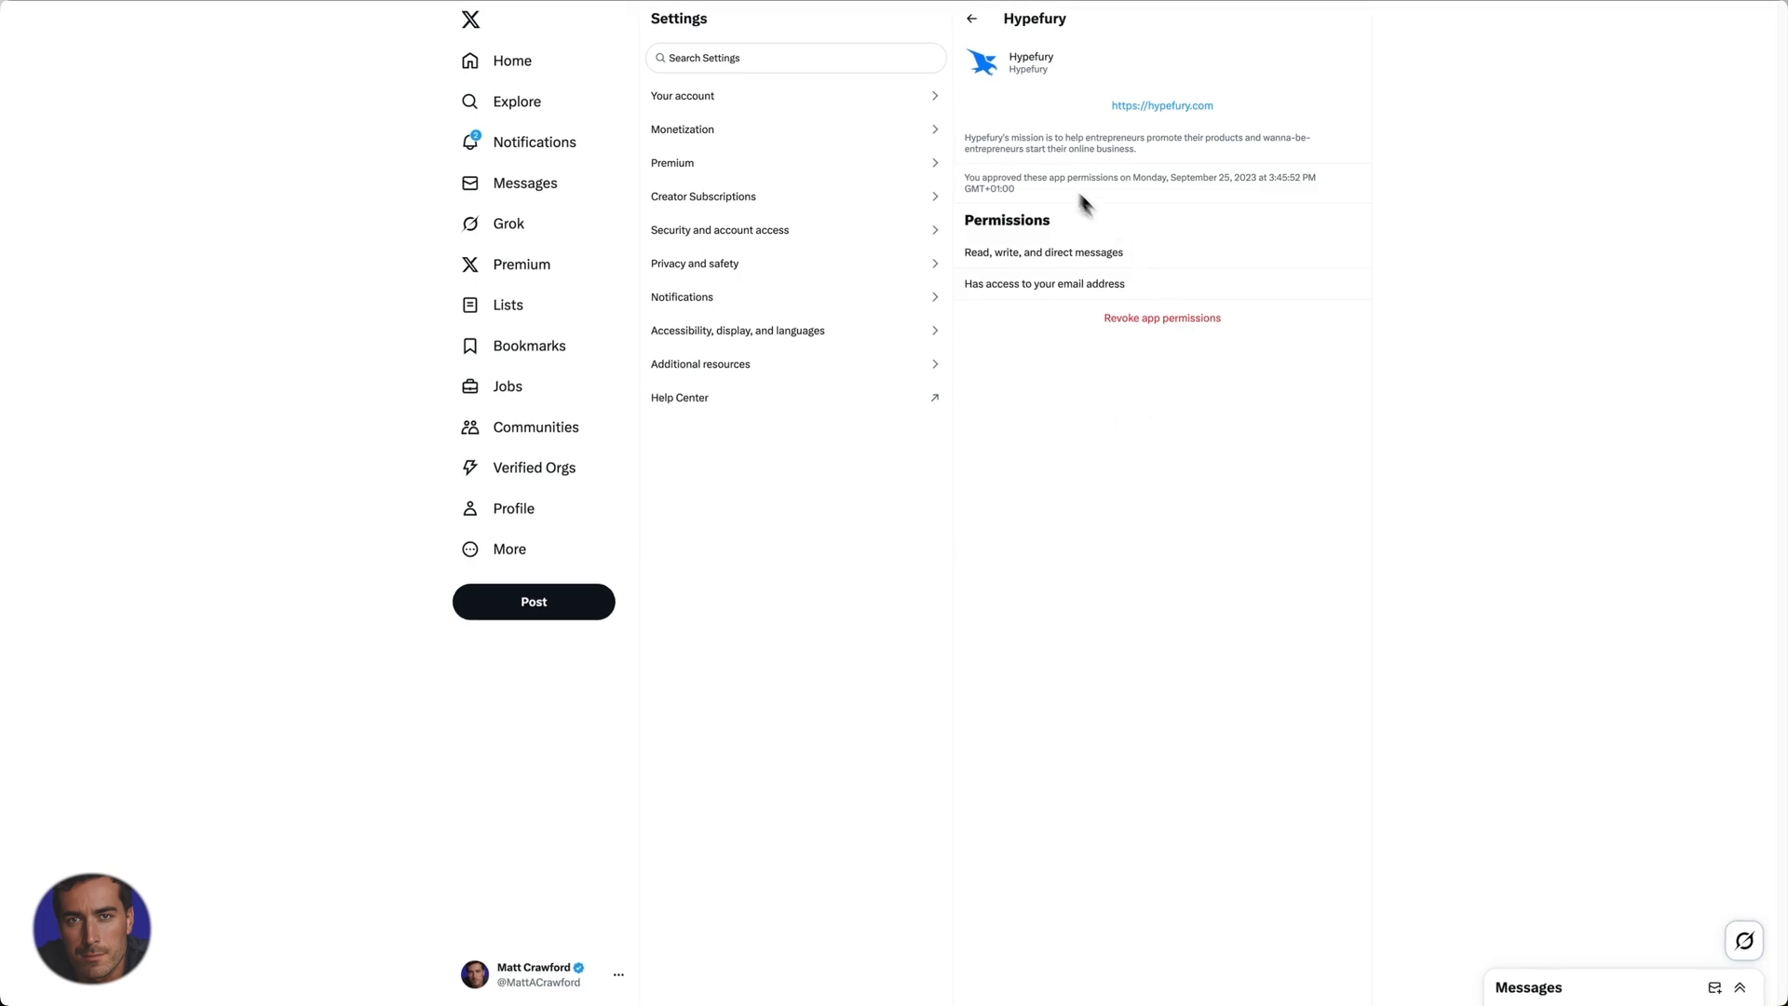
mouse_move(1237, 198)
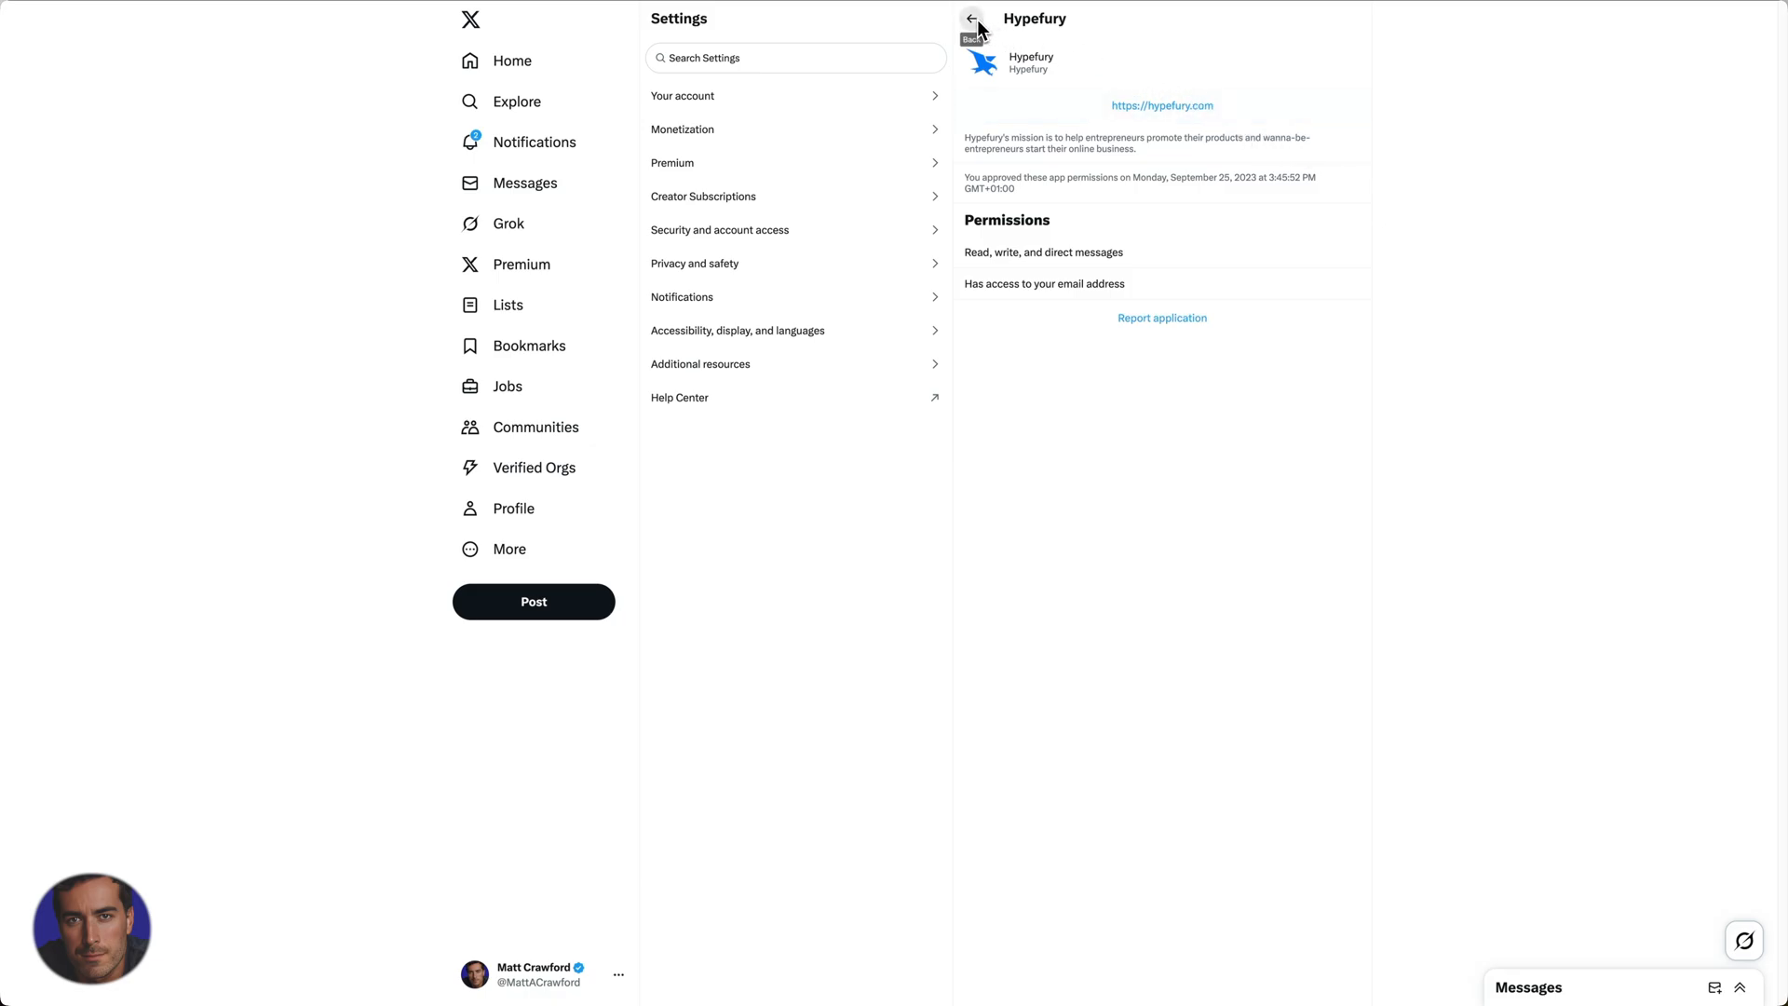
Return to the Connected apps list and review it down through StartupRanking, with Hypefury gone
left_click(971, 21)
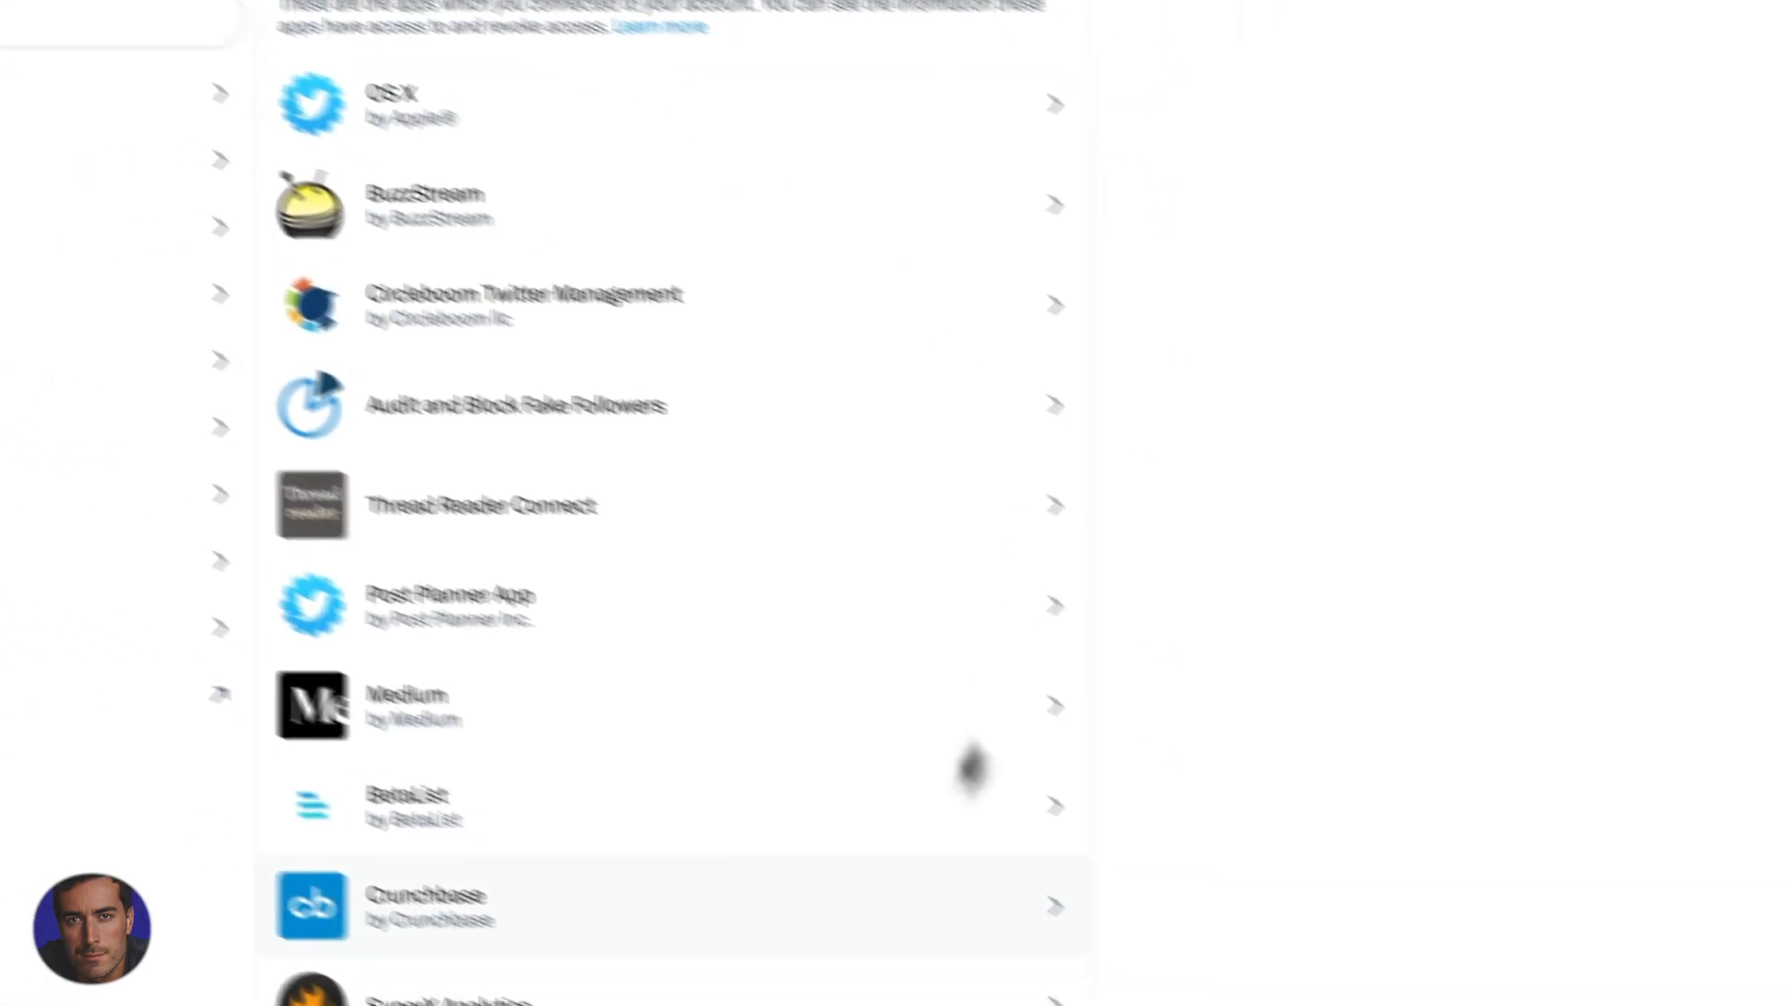
scroll("down", 3)
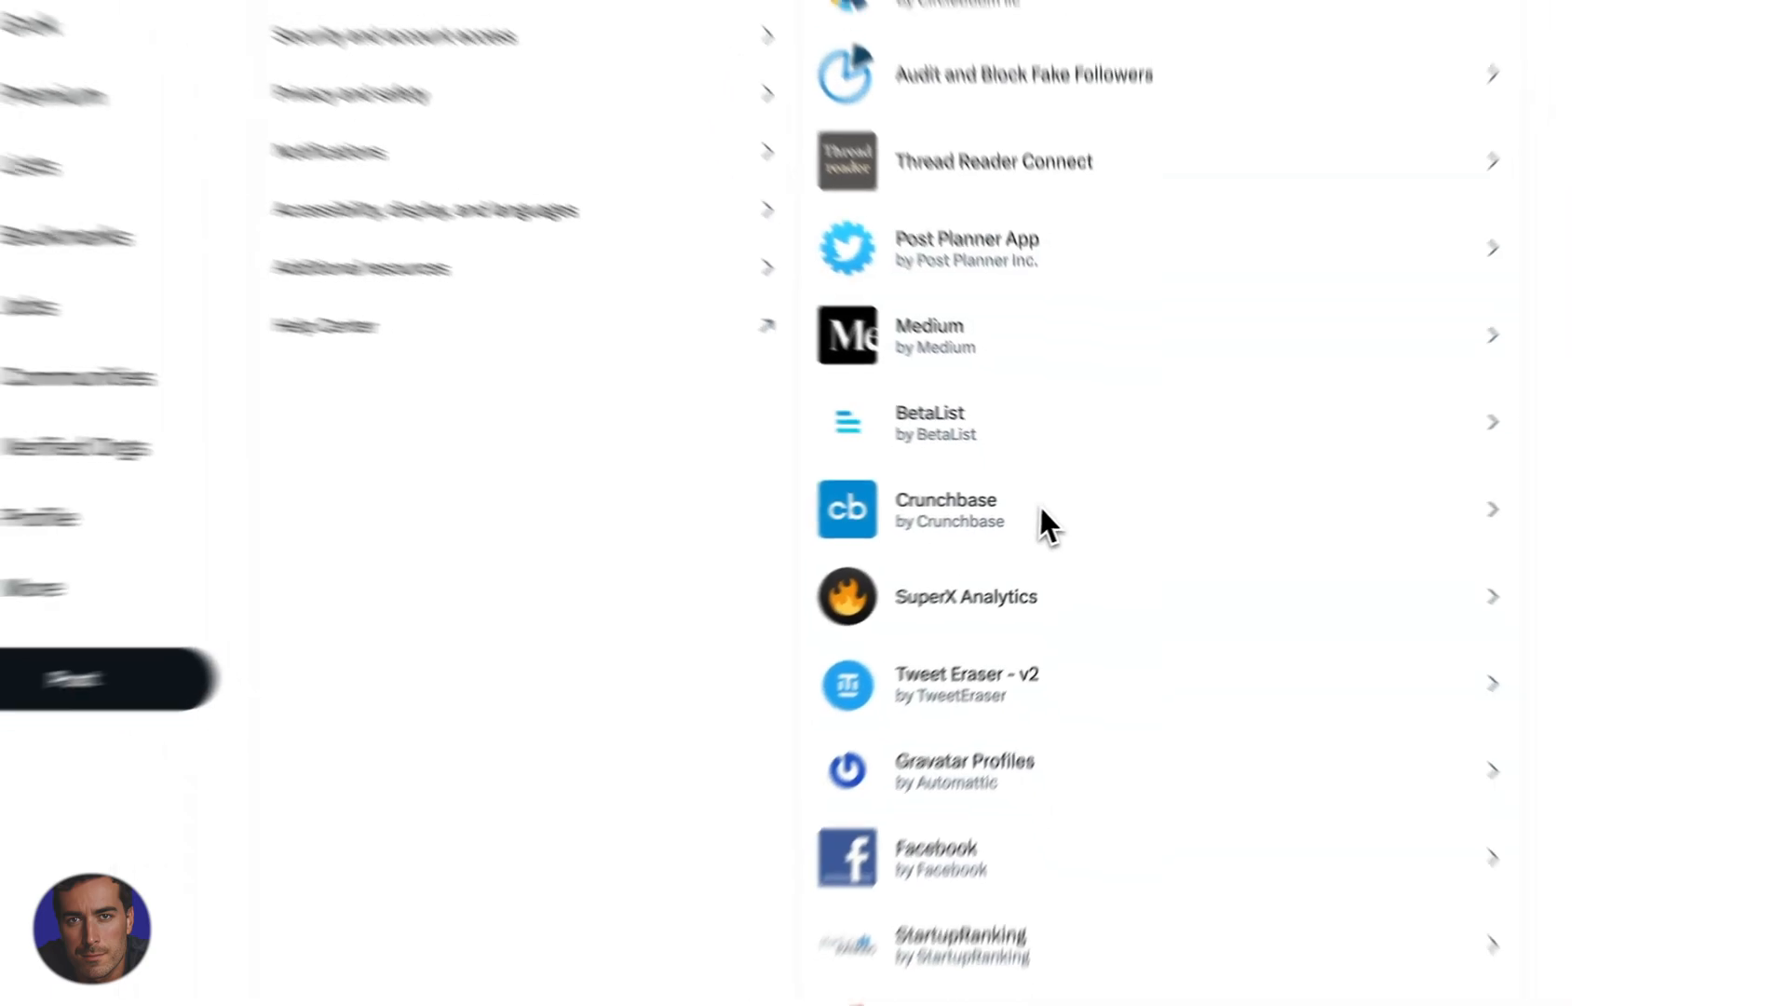